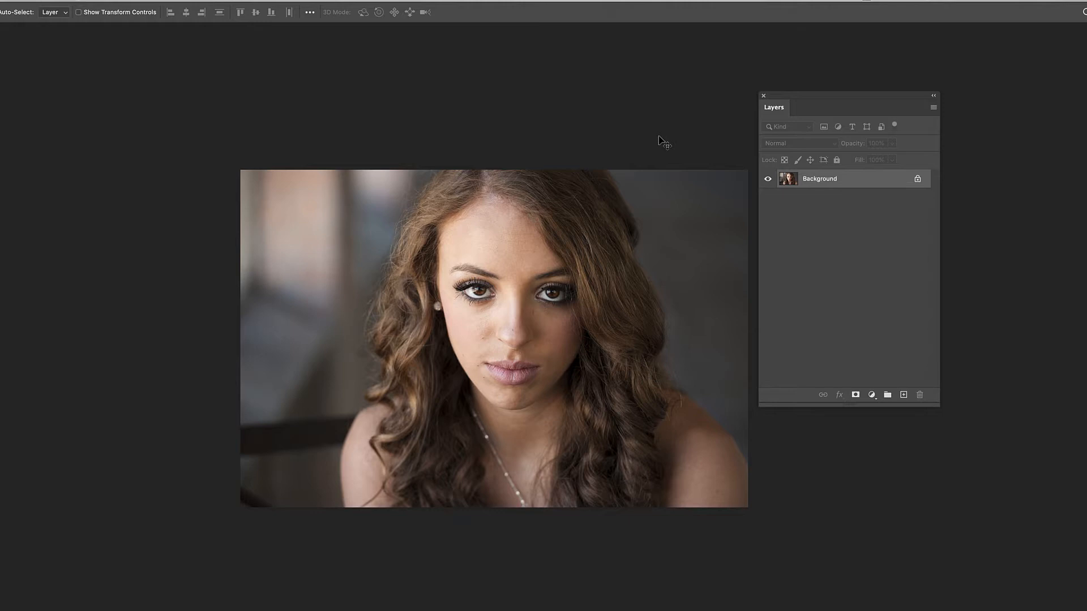
pyautogui.moveTo(627, 132)
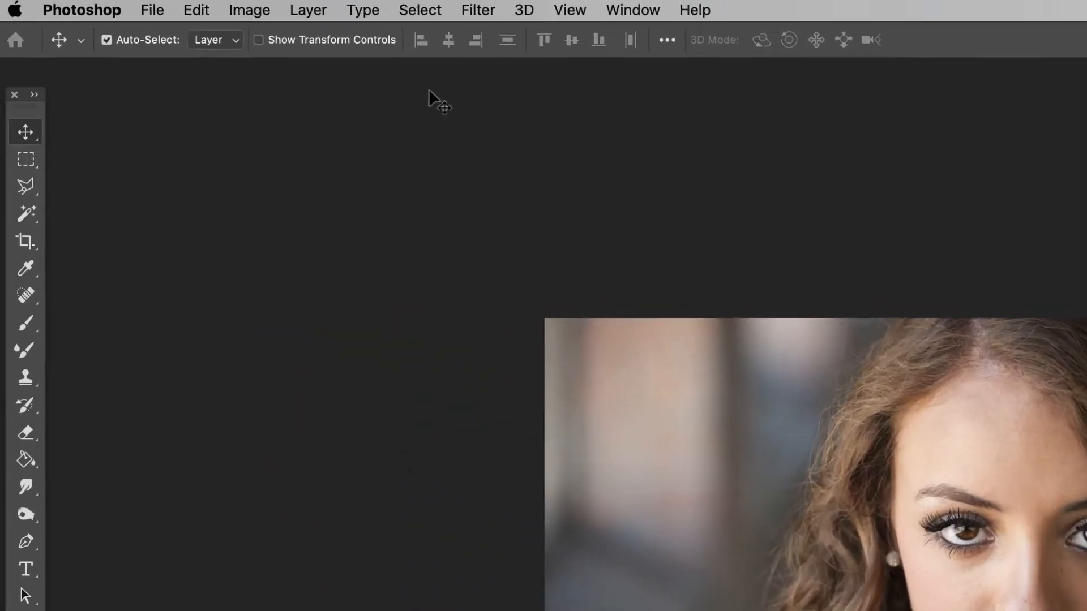
# Step: Add a Black & White adjustment layer above the portrait at Default settings
pyautogui.click(287, 12)
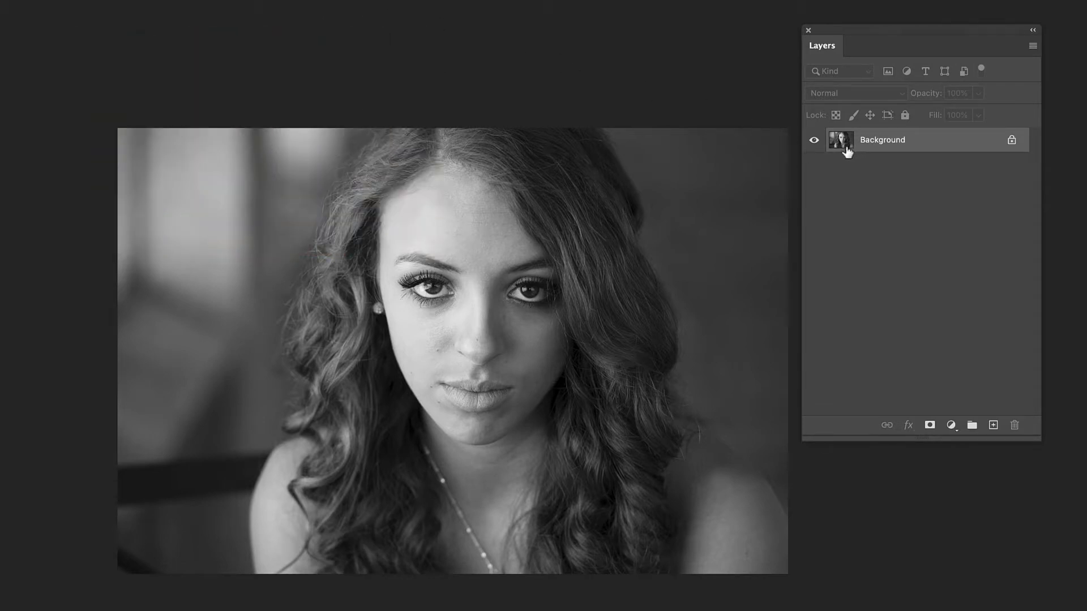
pyautogui.moveTo(841, 141)
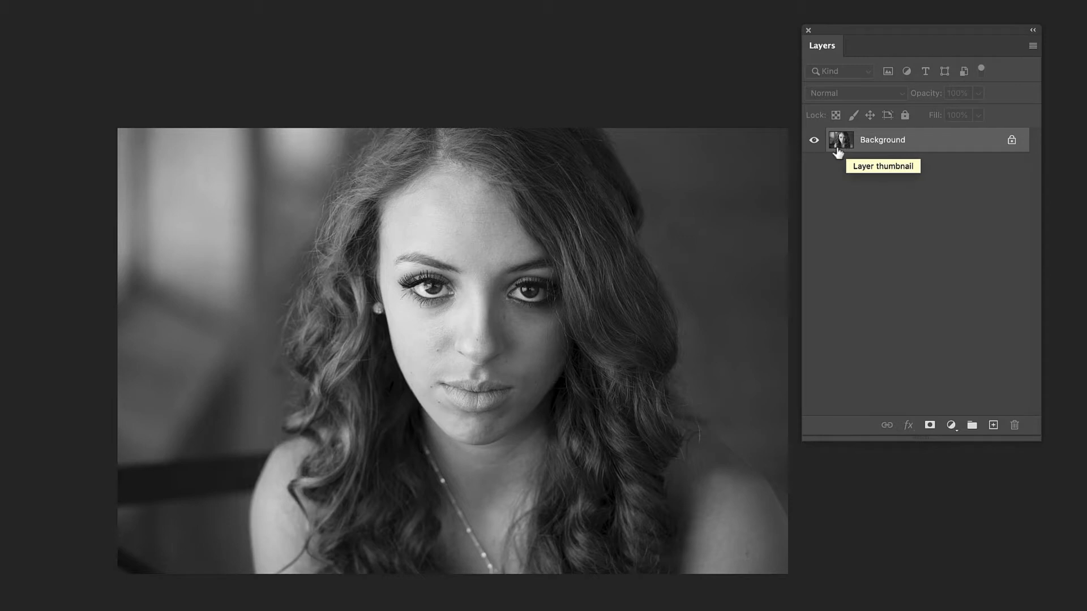
pyautogui.moveTo(876, 180)
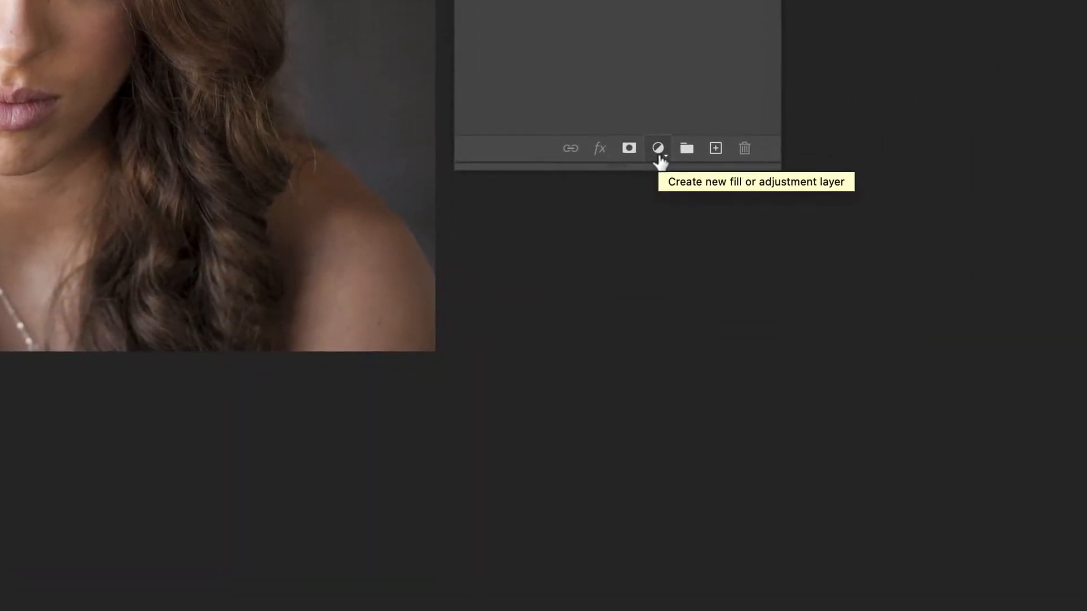
pyautogui.click(657, 147)
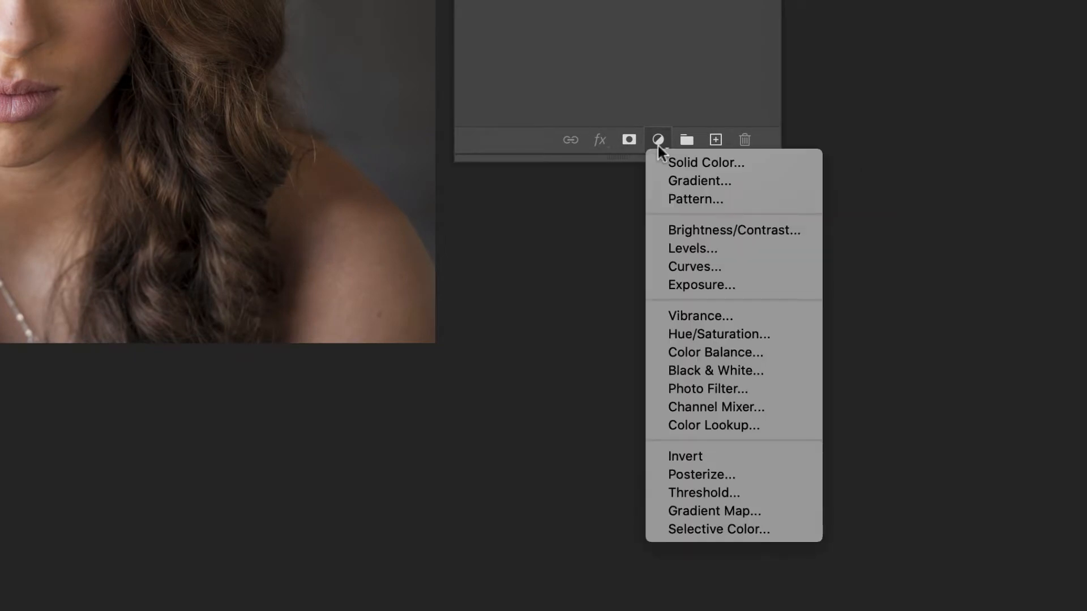
pyautogui.moveTo(715, 370)
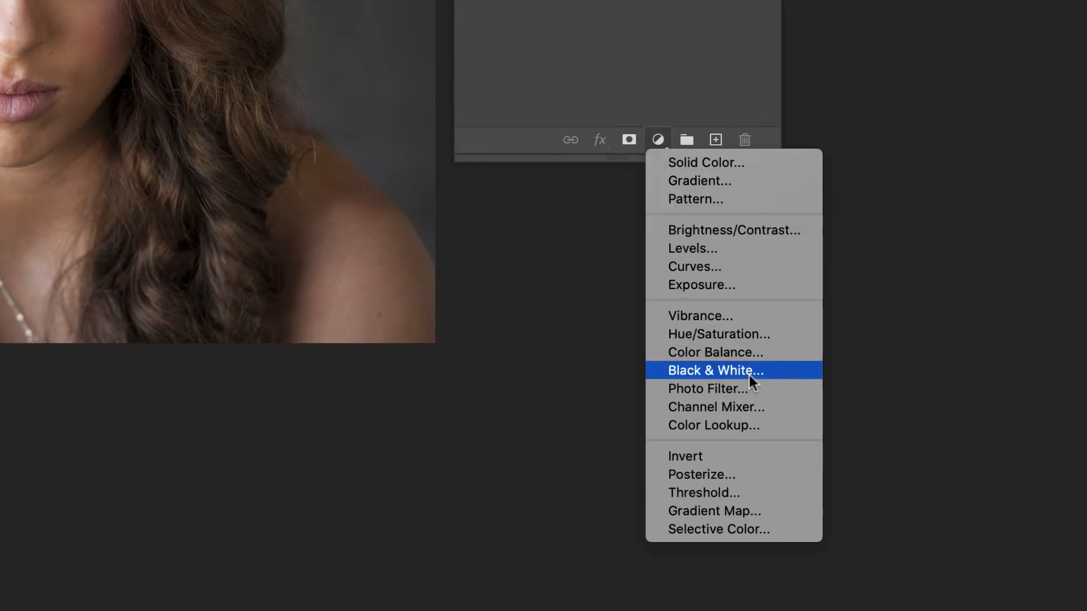
pyautogui.click(714, 370)
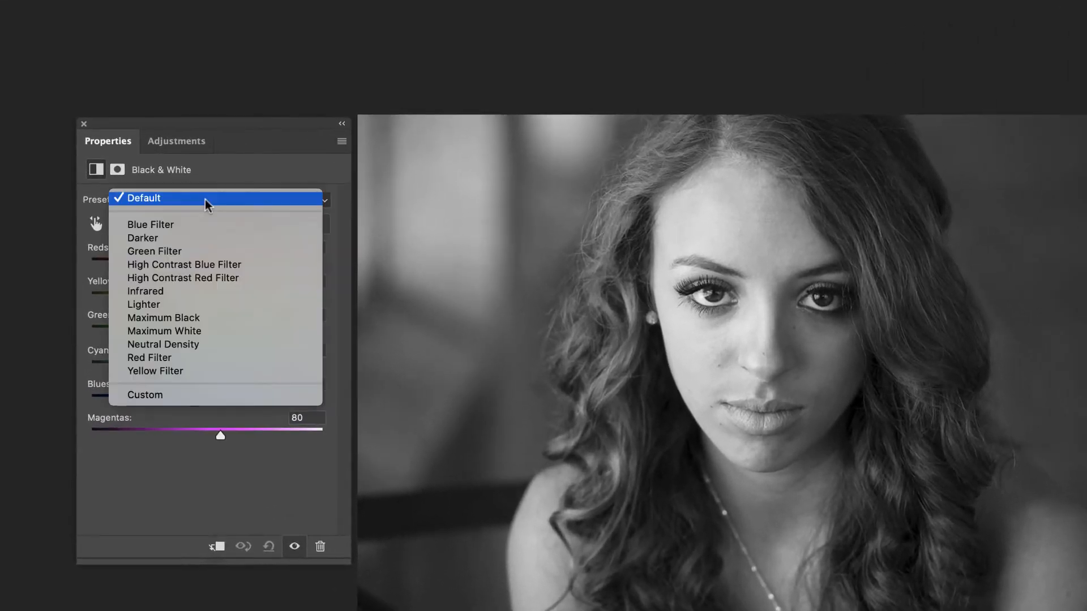
pyautogui.click(144, 198)
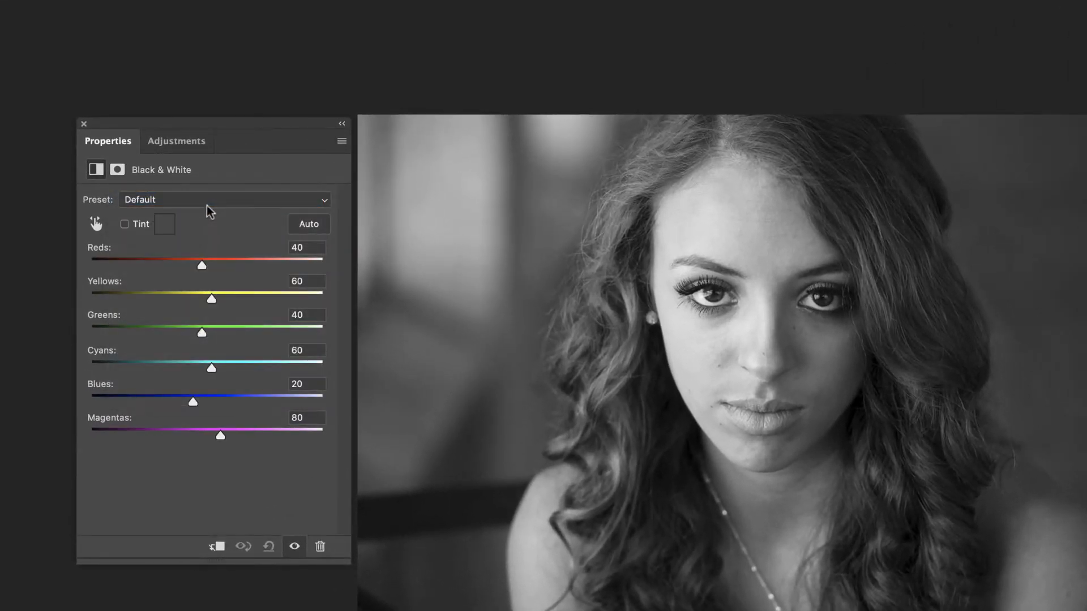
pyautogui.click(223, 200)
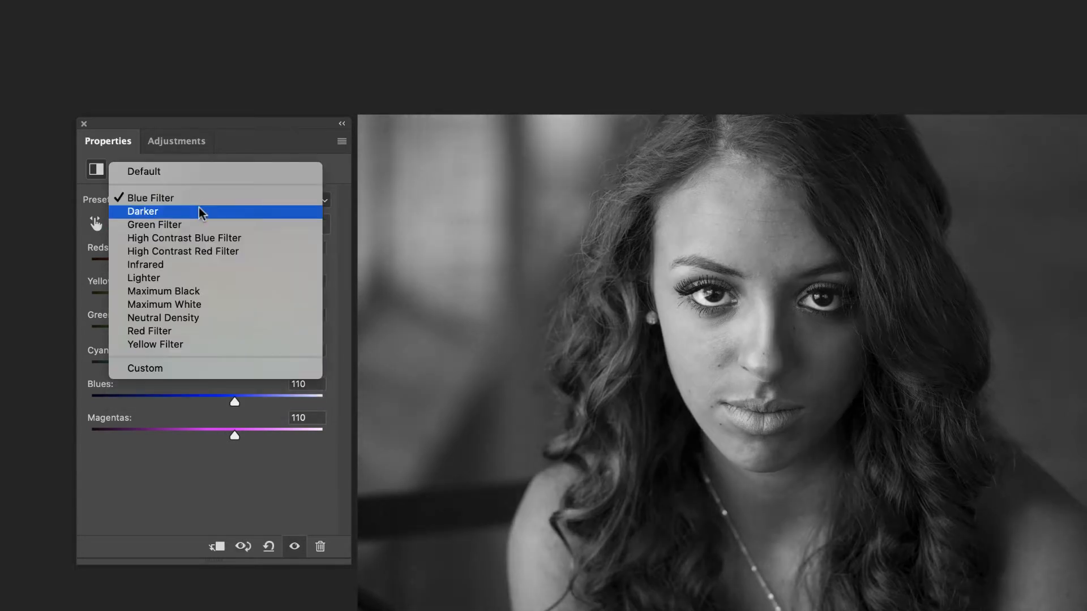
pyautogui.click(144, 278)
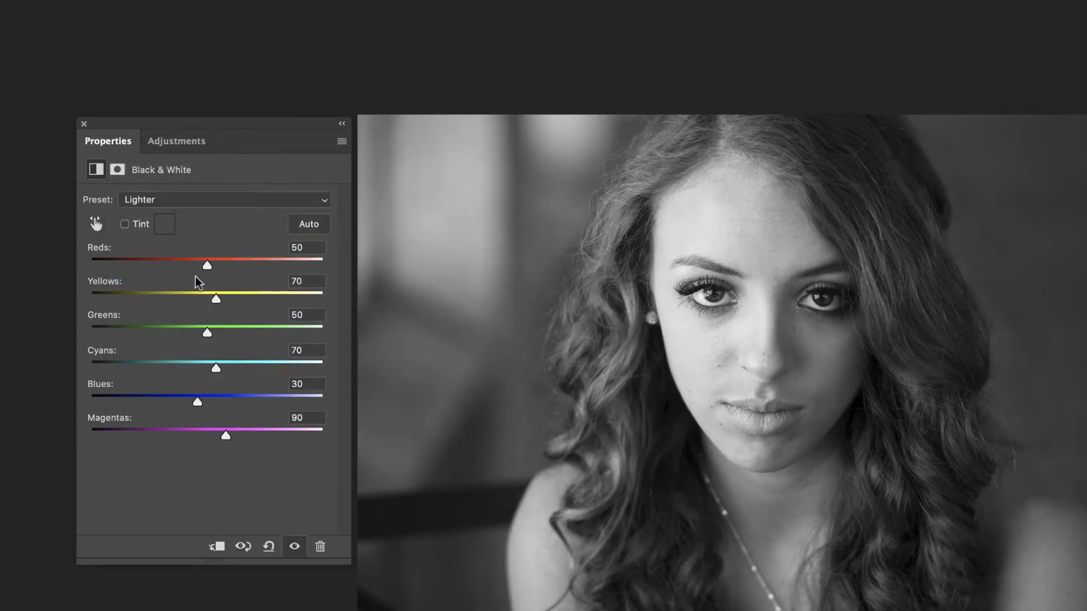
pyautogui.click(223, 199)
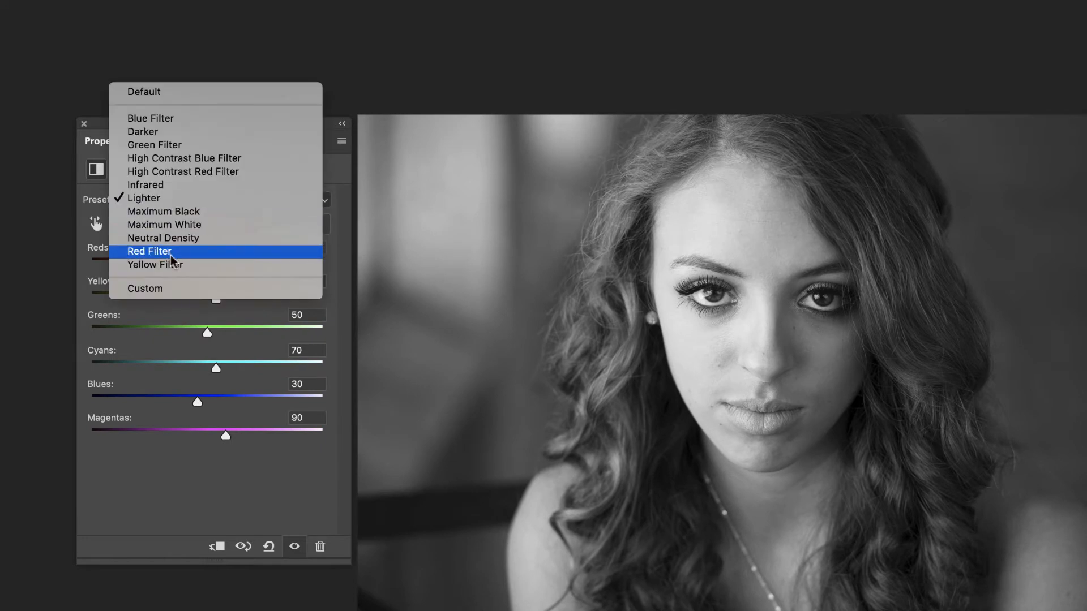
pyautogui.click(149, 252)
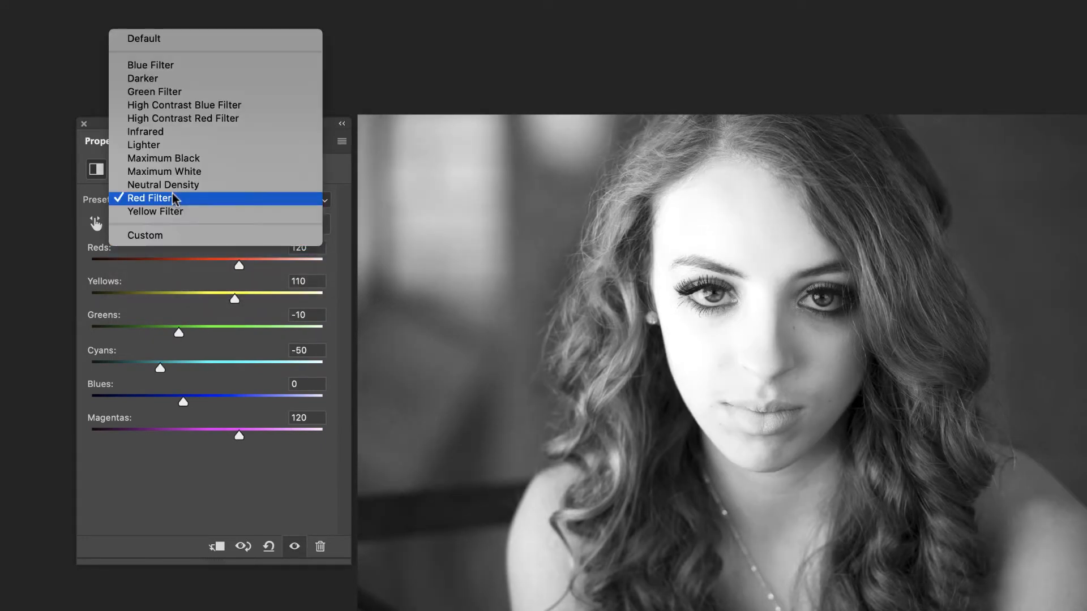
pyautogui.click(163, 185)
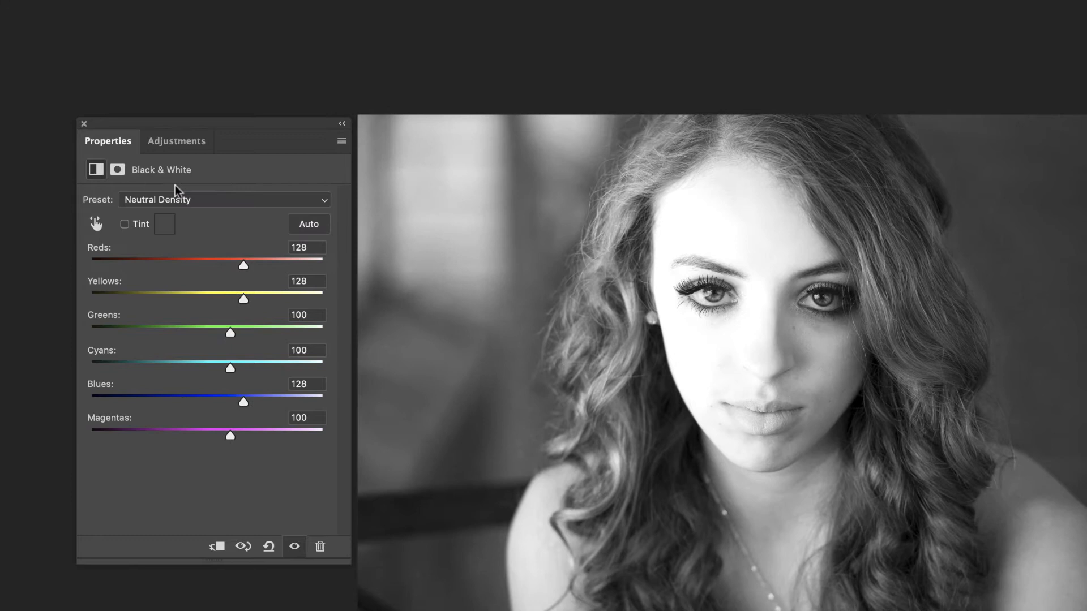
pyautogui.click(223, 199)
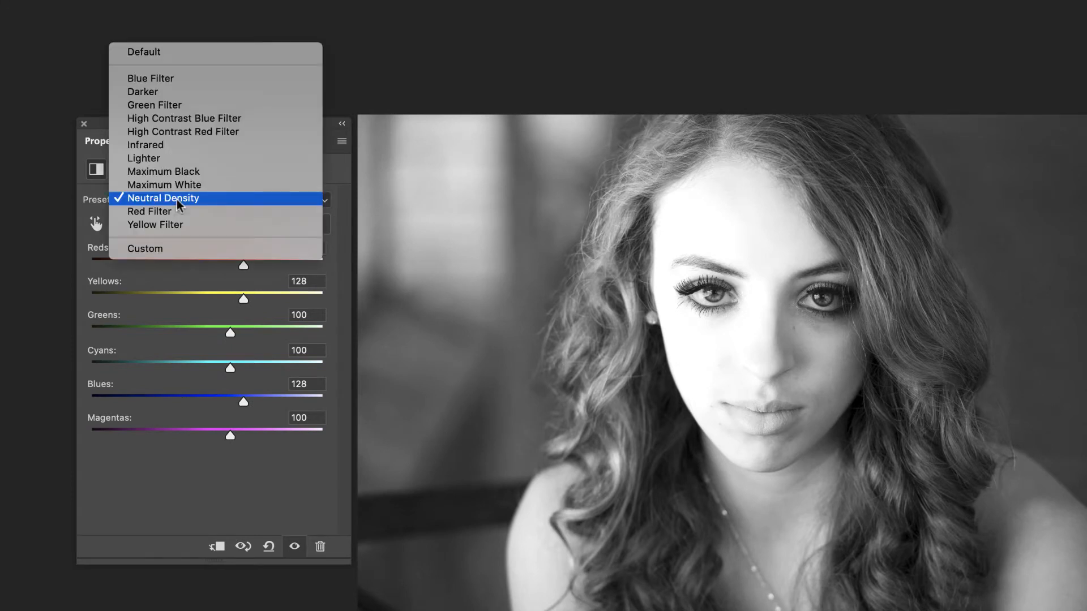
pyautogui.click(144, 51)
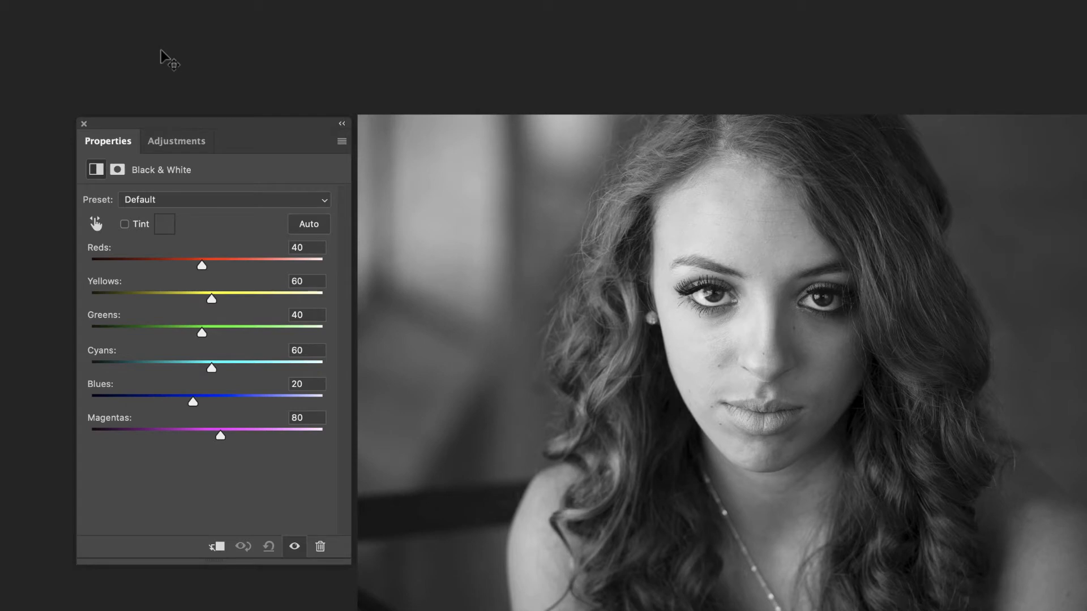
pyautogui.moveTo(235, 176)
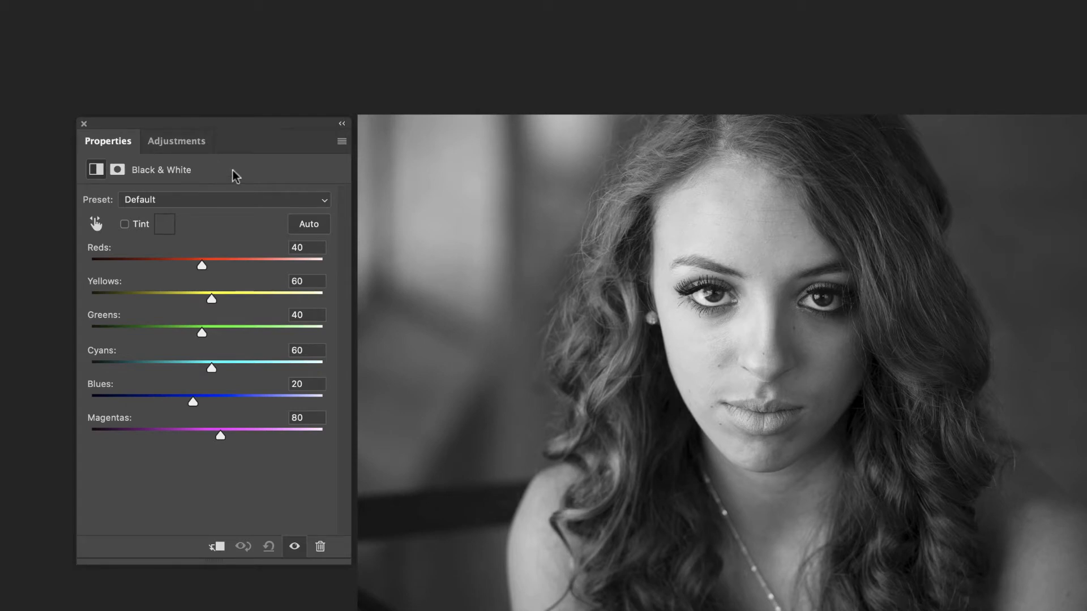
pyautogui.moveTo(171, 203)
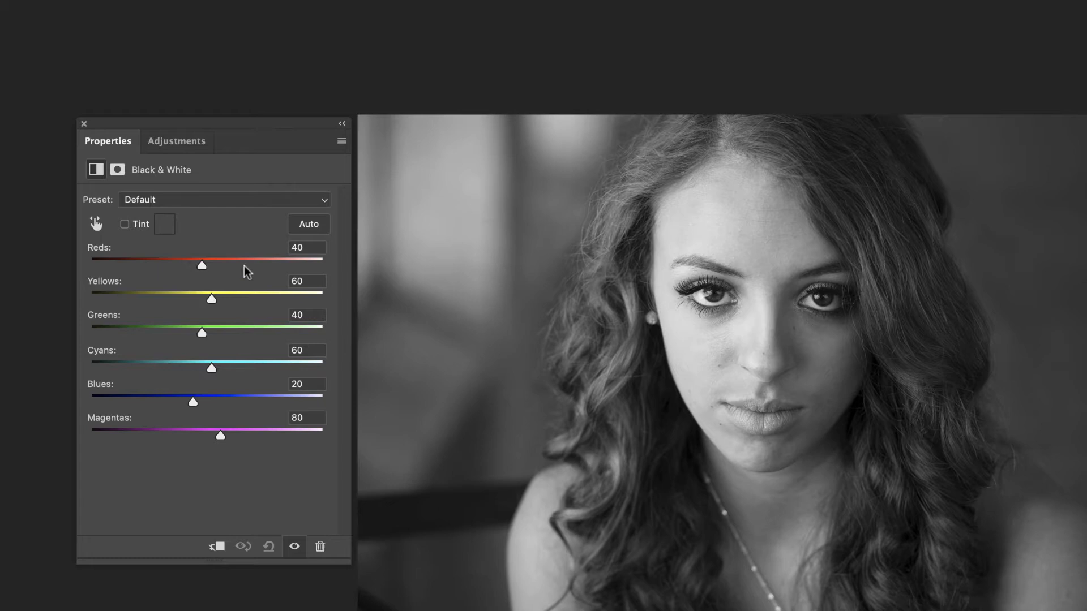
pyautogui.moveTo(208, 280)
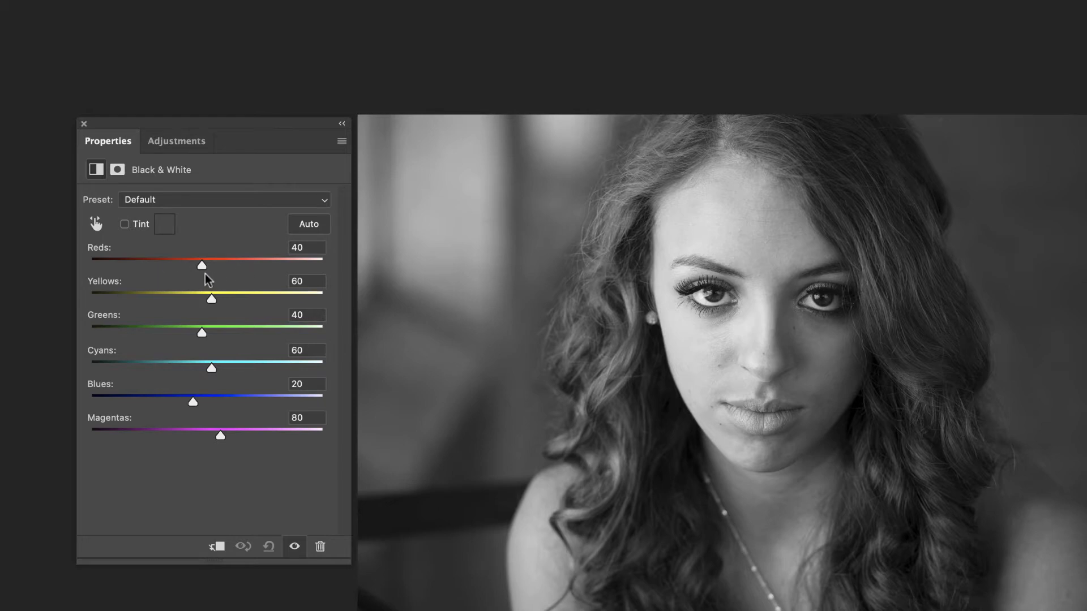
pyautogui.moveTo(327, 189)
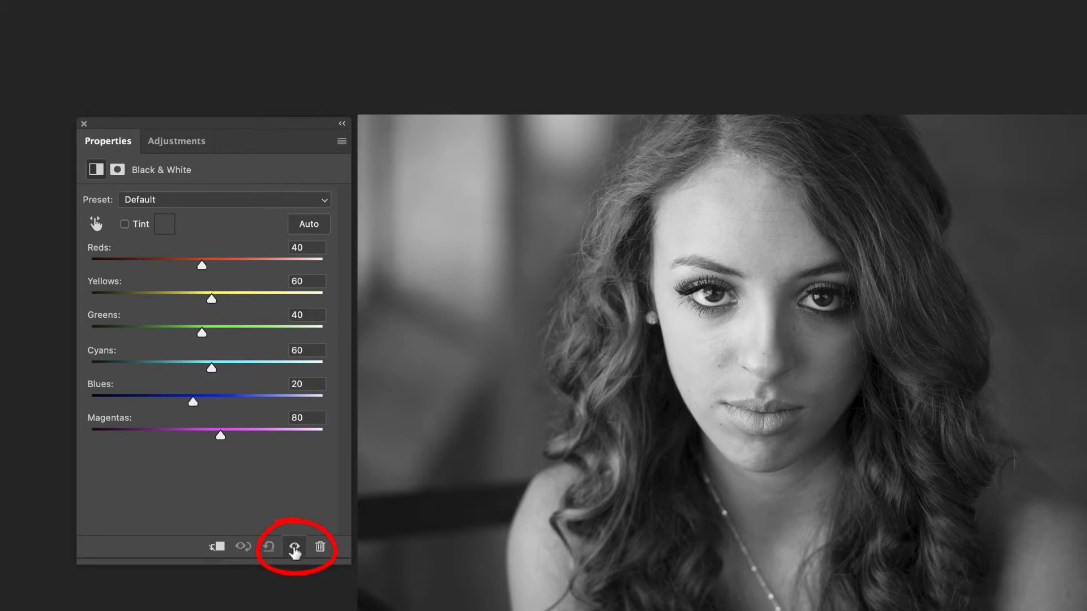
# Step: Hide the Black & White adjustment to compare with the original colour
pyautogui.click(294, 547)
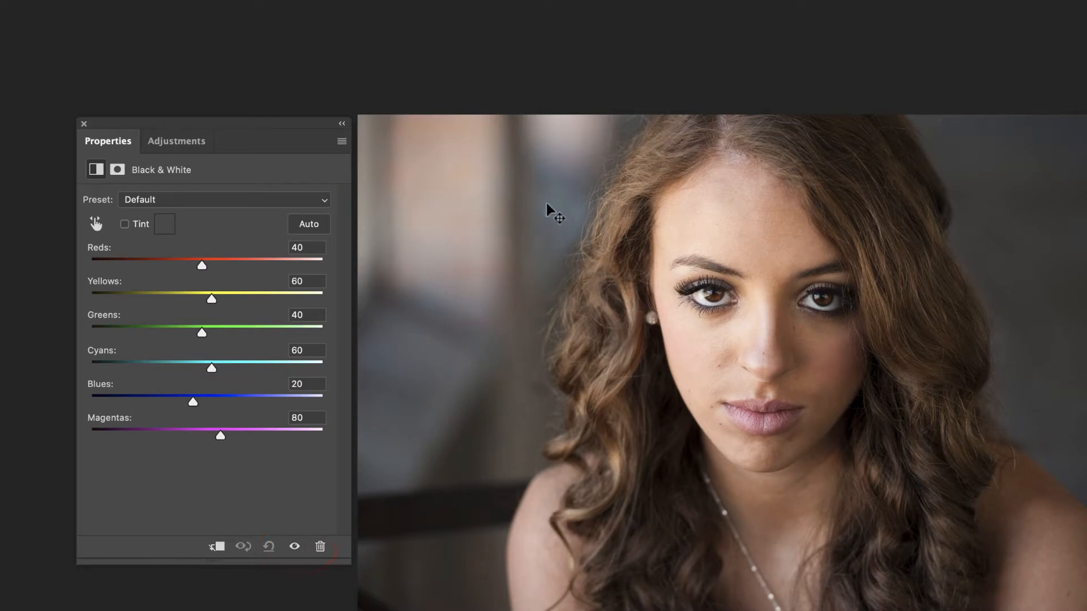
pyautogui.moveTo(408, 383)
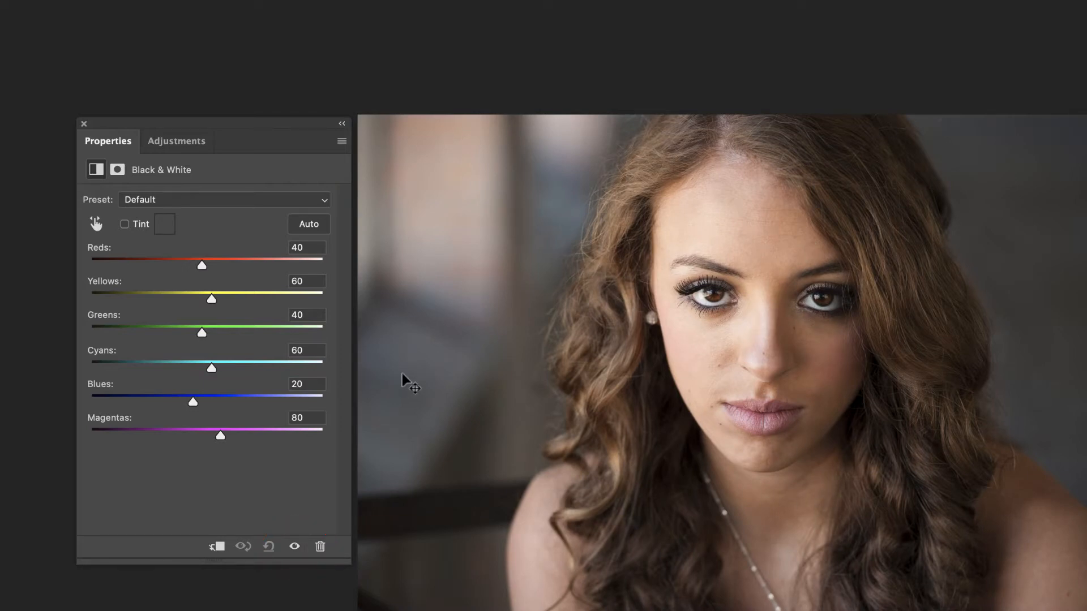
pyautogui.moveTo(387, 385)
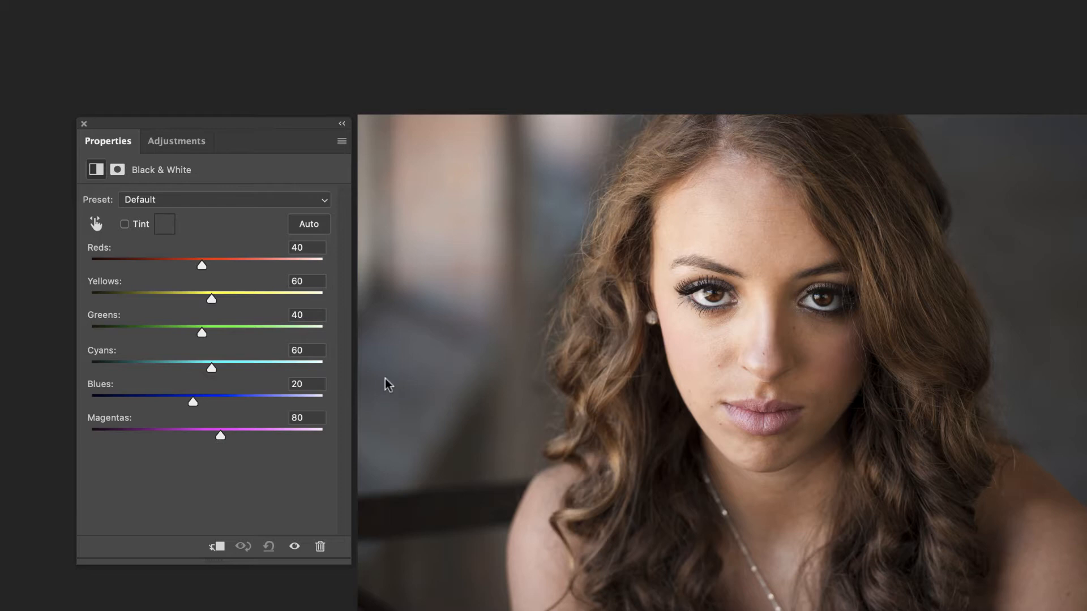
# Step: Show the adjustment again, tune Blues to 74 and settle Magentas at -16
pyautogui.click(294, 547)
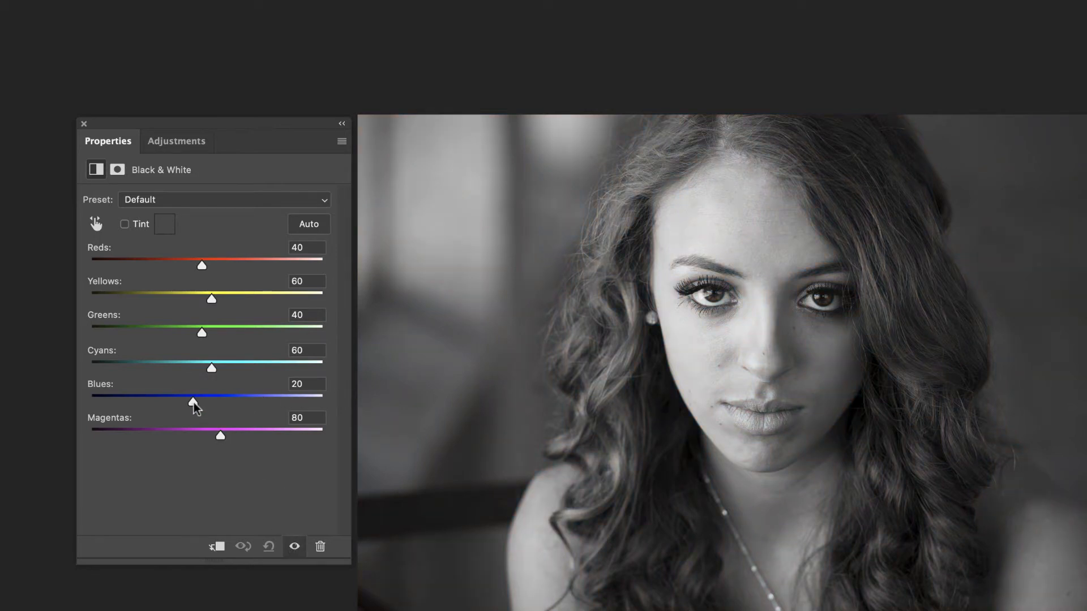
pyautogui.moveTo(192, 399); pyautogui.dragTo(235, 401)
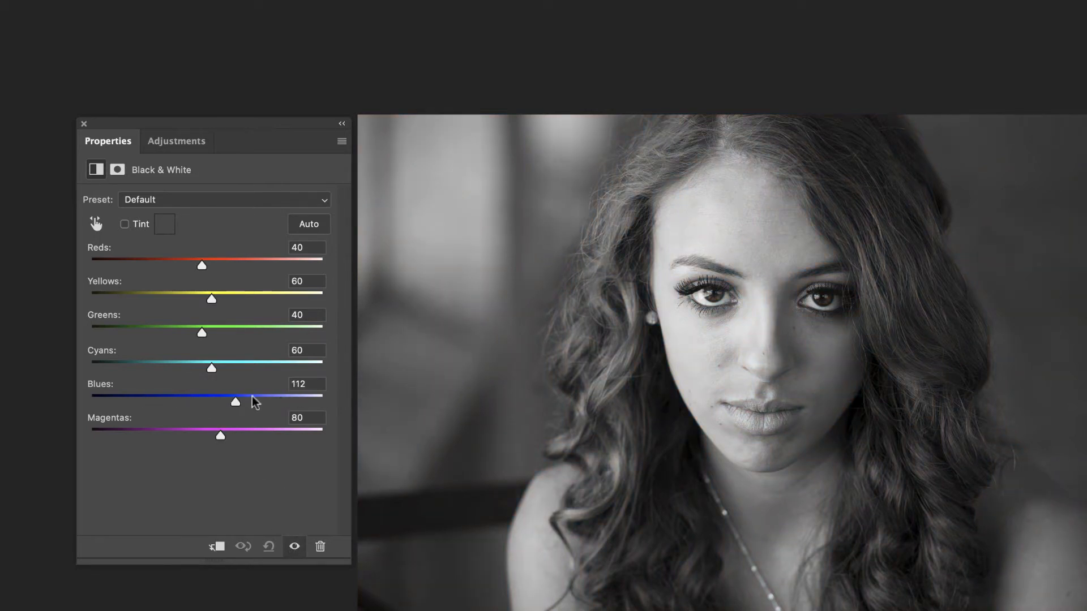
pyautogui.moveTo(233, 401); pyautogui.dragTo(212, 401)
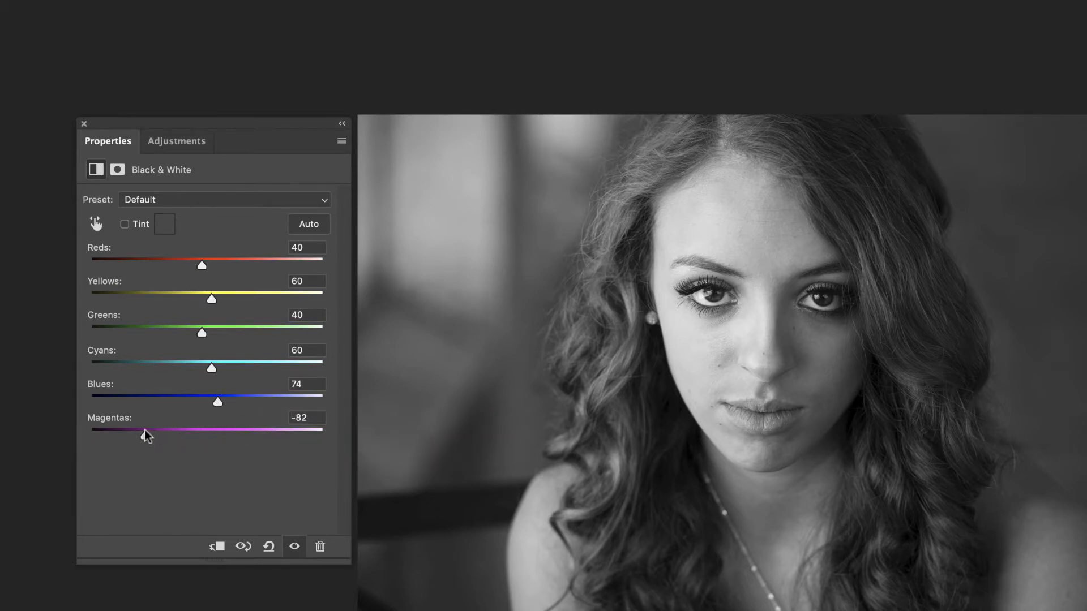
pyautogui.moveTo(146, 430); pyautogui.dragTo(228, 430)
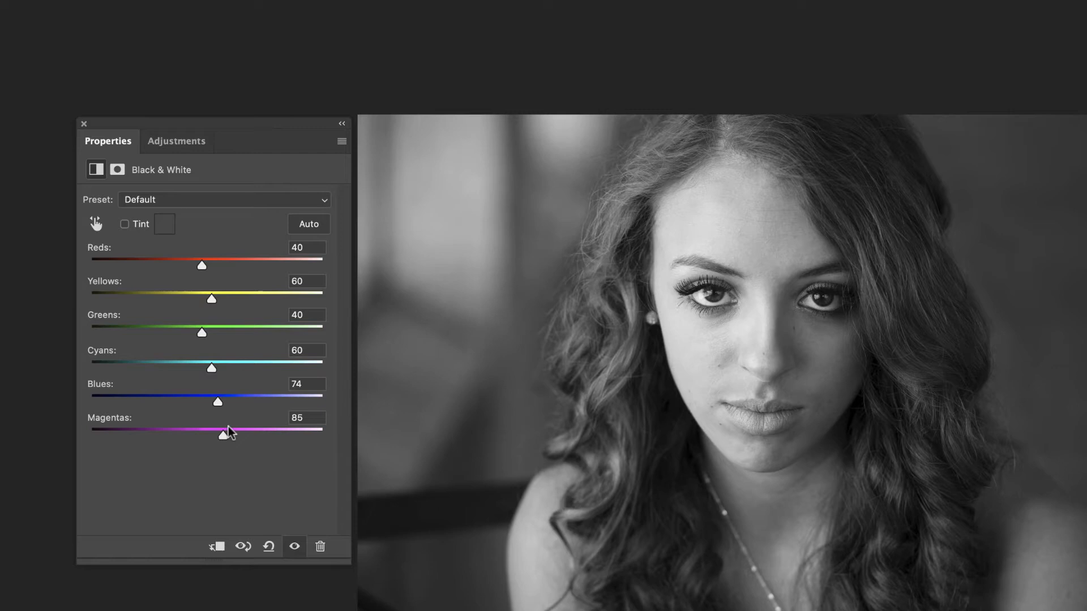
pyautogui.moveTo(217, 430); pyautogui.dragTo(249, 430)
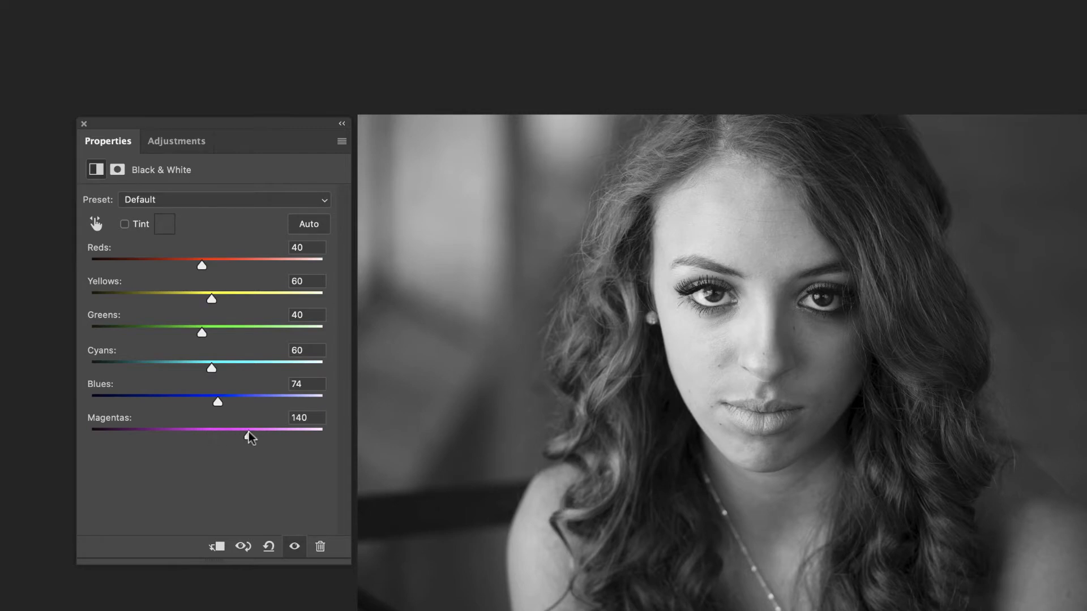
pyautogui.moveTo(248, 428); pyautogui.dragTo(197, 428)
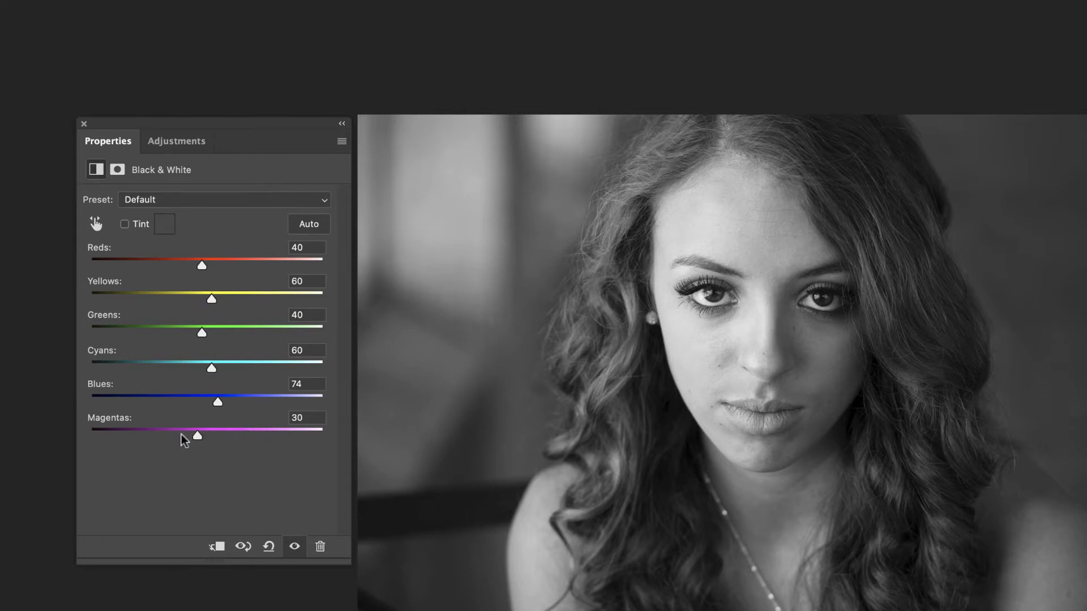
pyautogui.moveTo(196, 434); pyautogui.dragTo(174, 435)
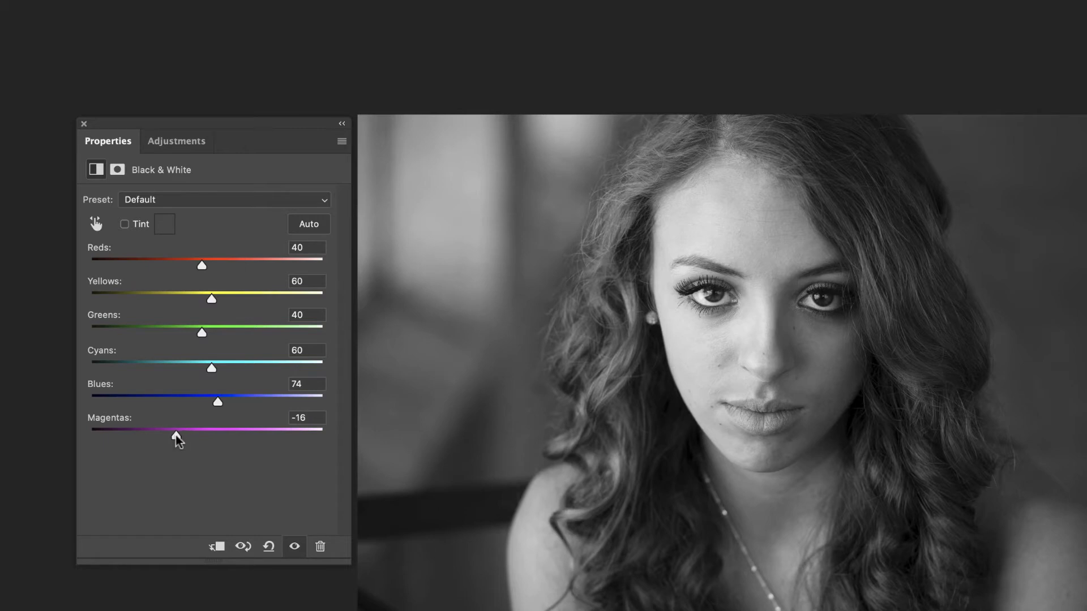
pyautogui.moveTo(217, 286)
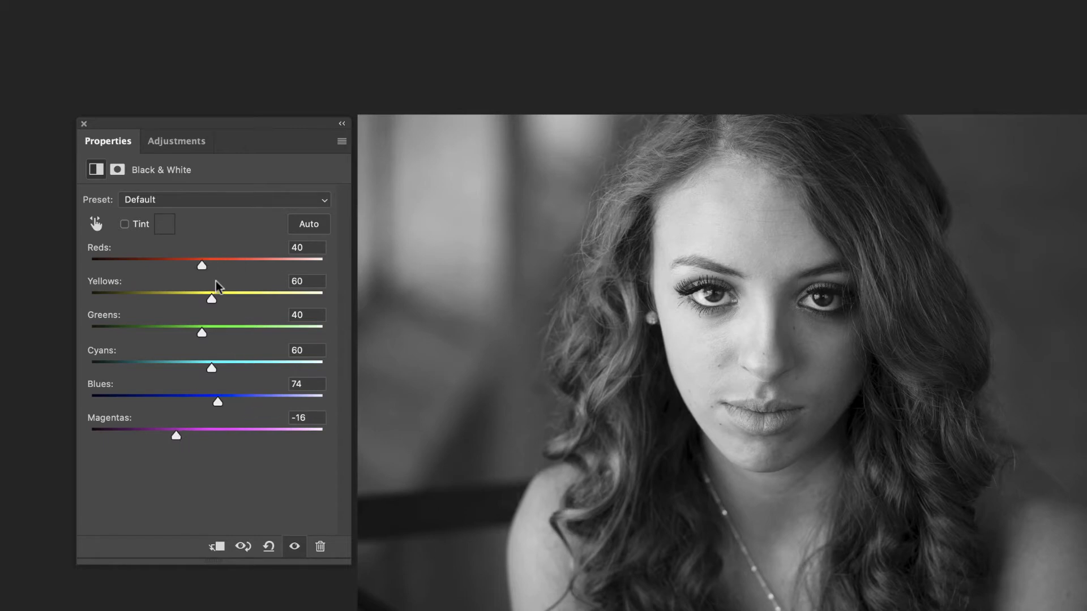
pyautogui.moveTo(221, 273)
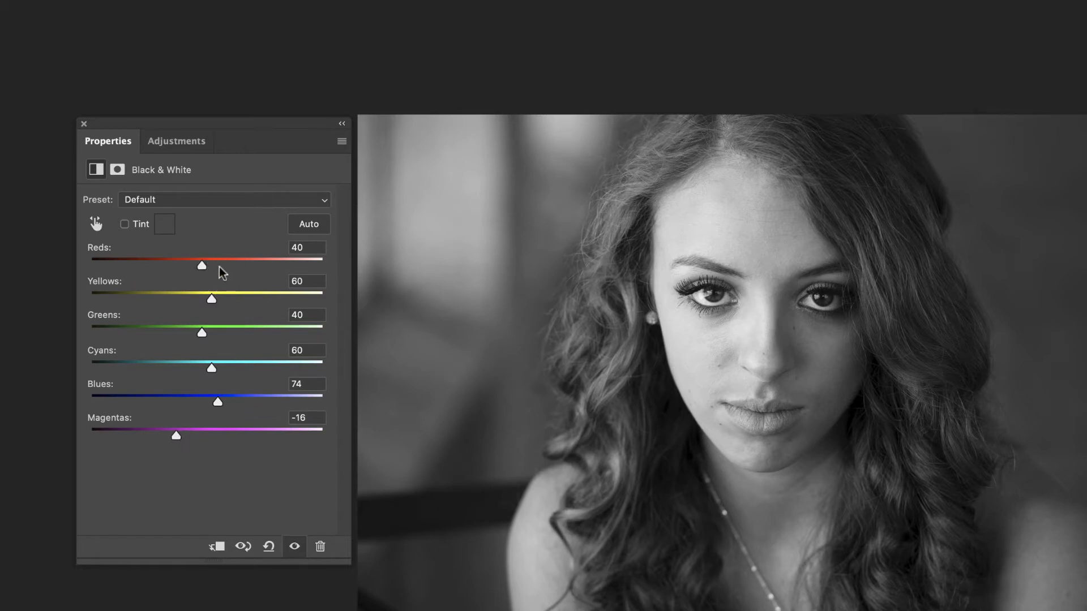
# Step: Adjust skin and warm tones: Reds settled at 17, Yellows at 49
pyautogui.moveTo(201, 265); pyautogui.dragTo(218, 265)
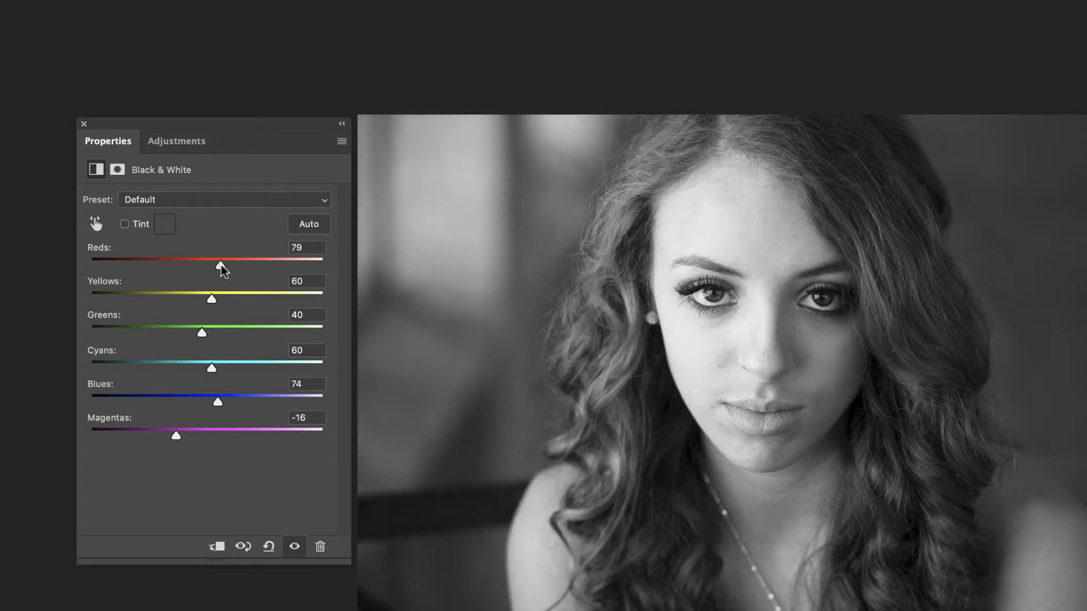
pyautogui.moveTo(219, 265); pyautogui.dragTo(195, 264)
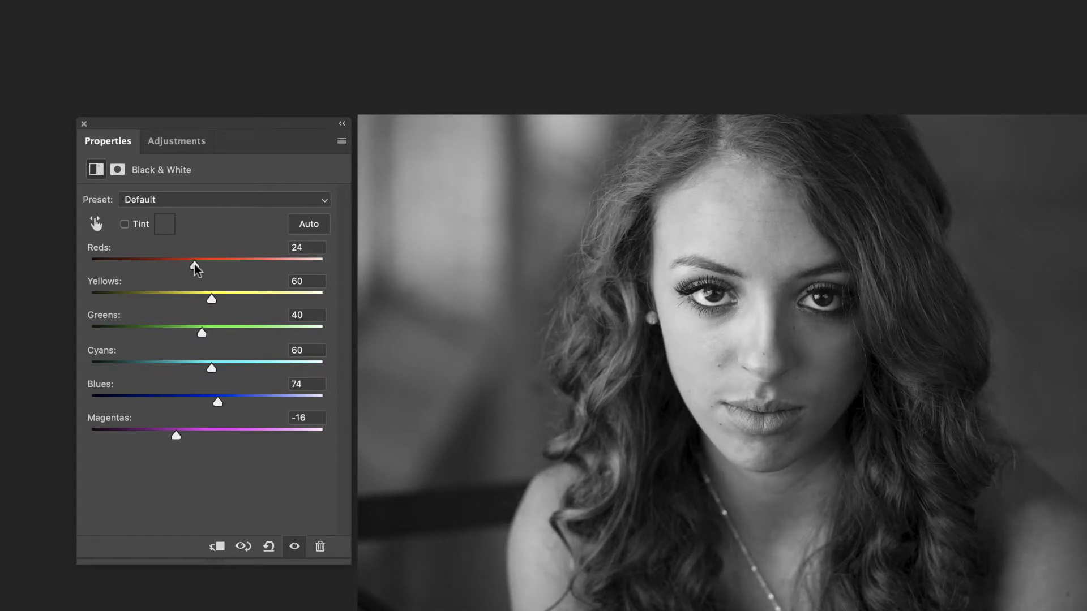
pyautogui.moveTo(195, 267); pyautogui.dragTo(182, 267)
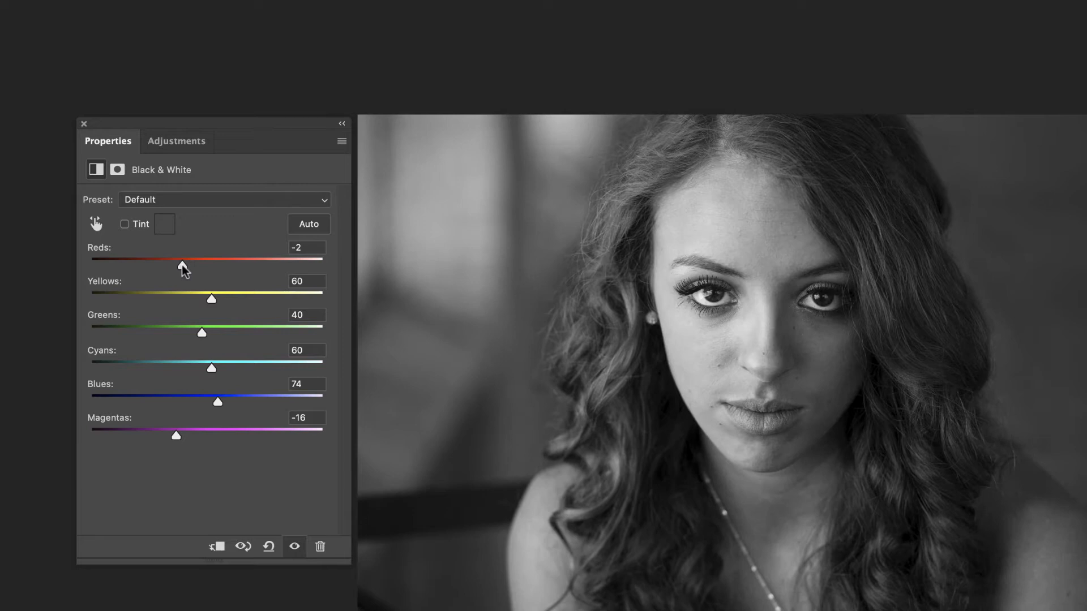
pyautogui.moveTo(180, 265); pyautogui.dragTo(202, 265)
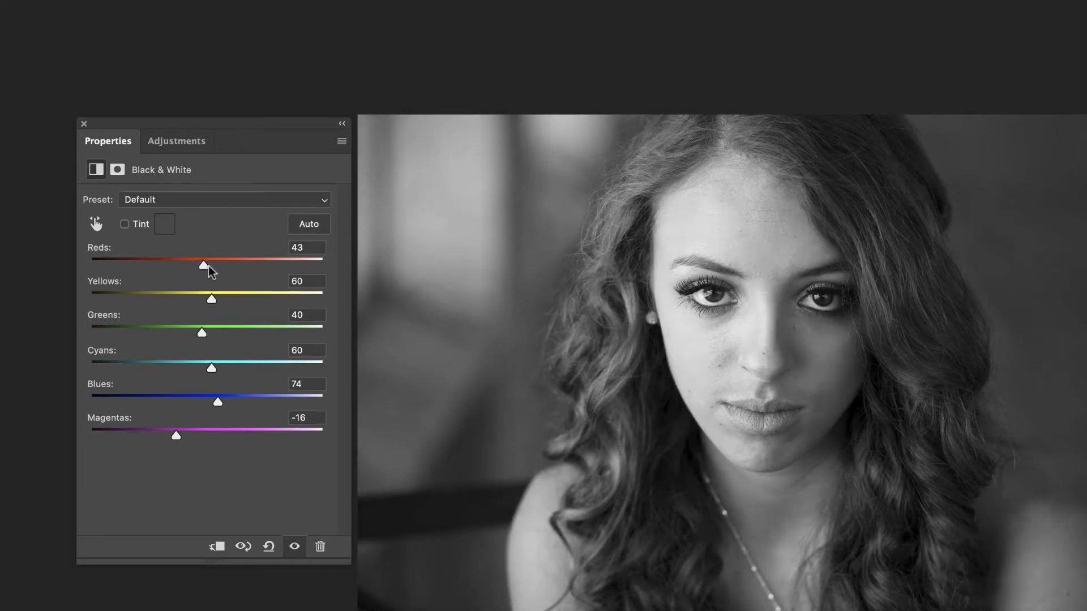
pyautogui.moveTo(203, 265); pyautogui.dragTo(190, 265)
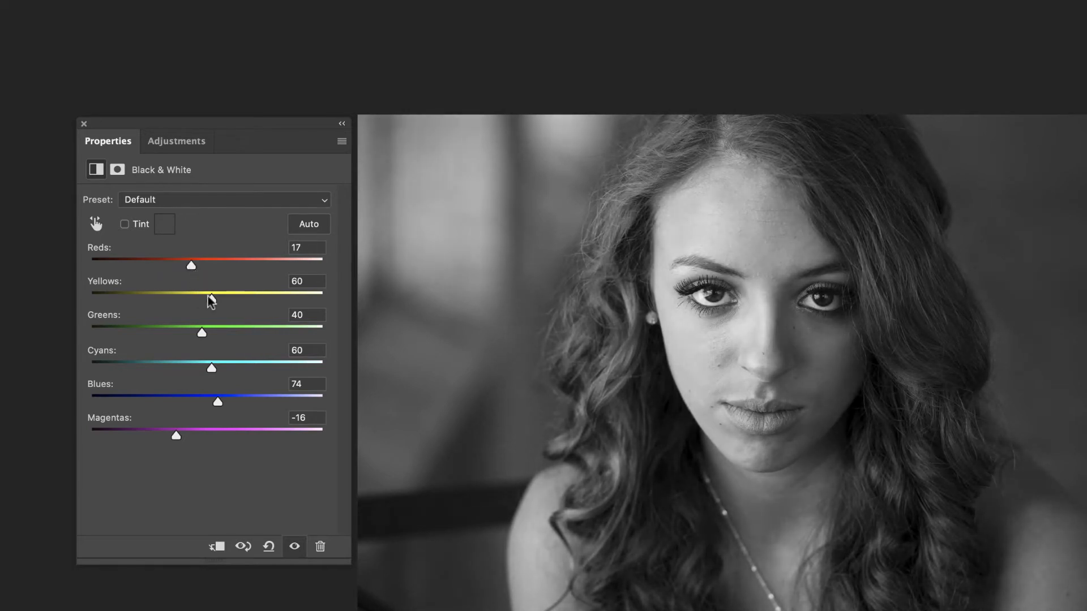
pyautogui.moveTo(190, 294); pyautogui.dragTo(218, 294)
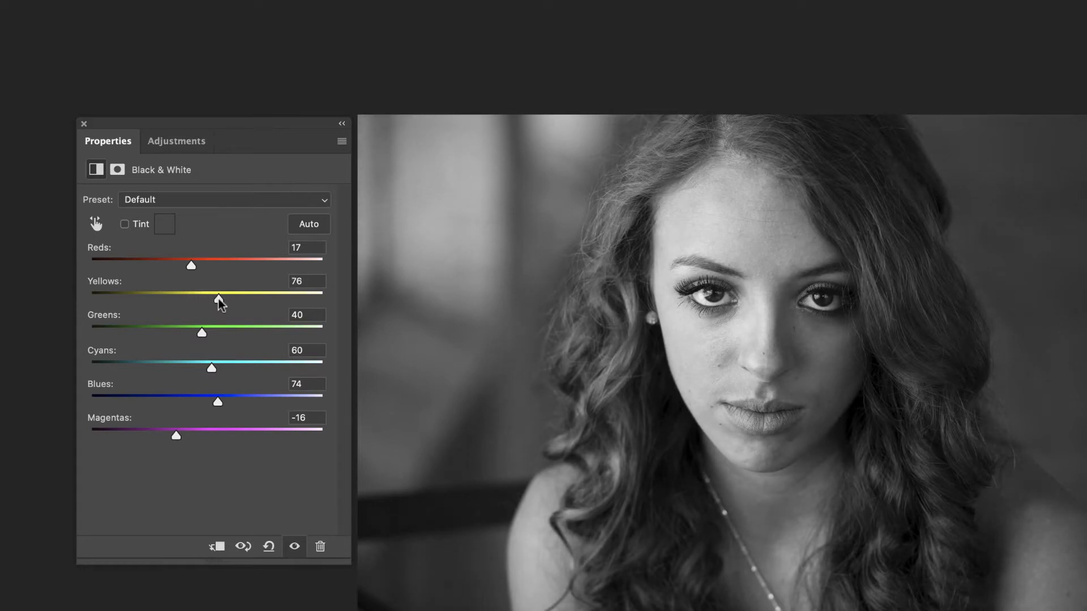
pyautogui.moveTo(217, 292); pyautogui.dragTo(206, 292)
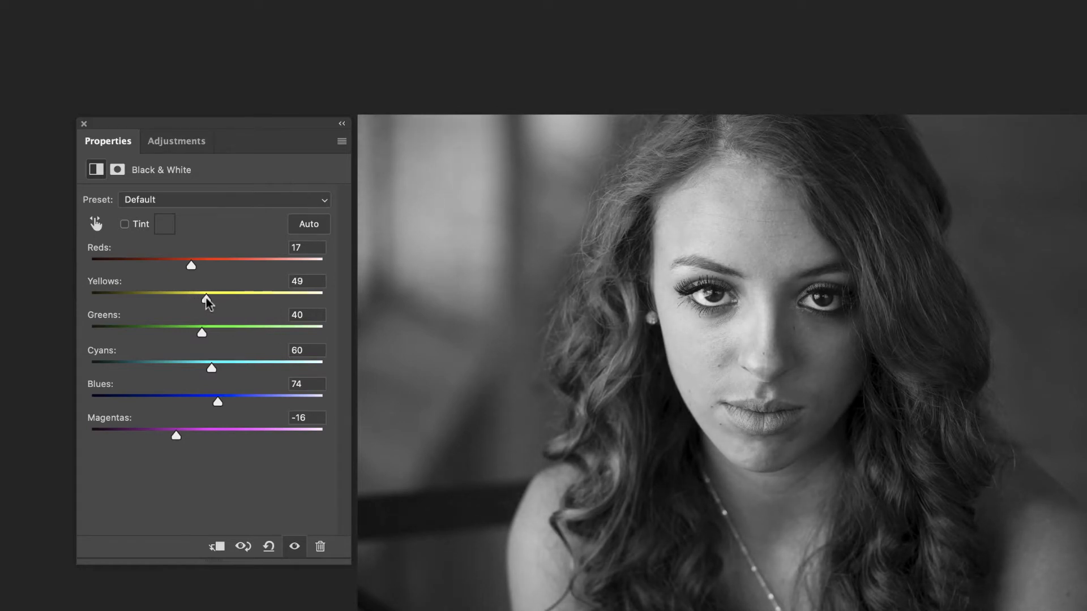
pyautogui.moveTo(317, 415)
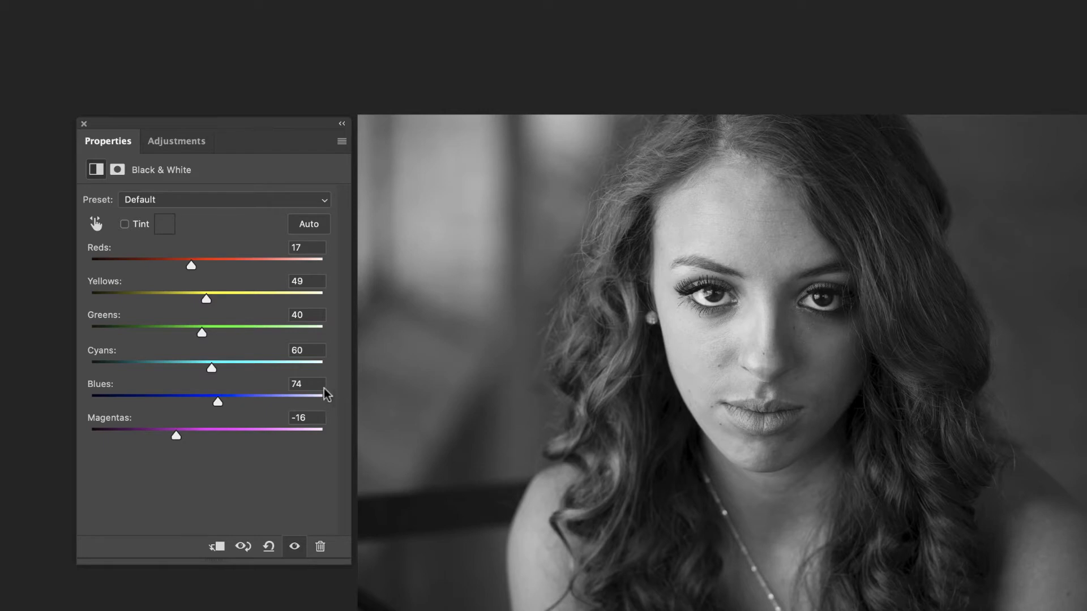
pyautogui.moveTo(205, 317)
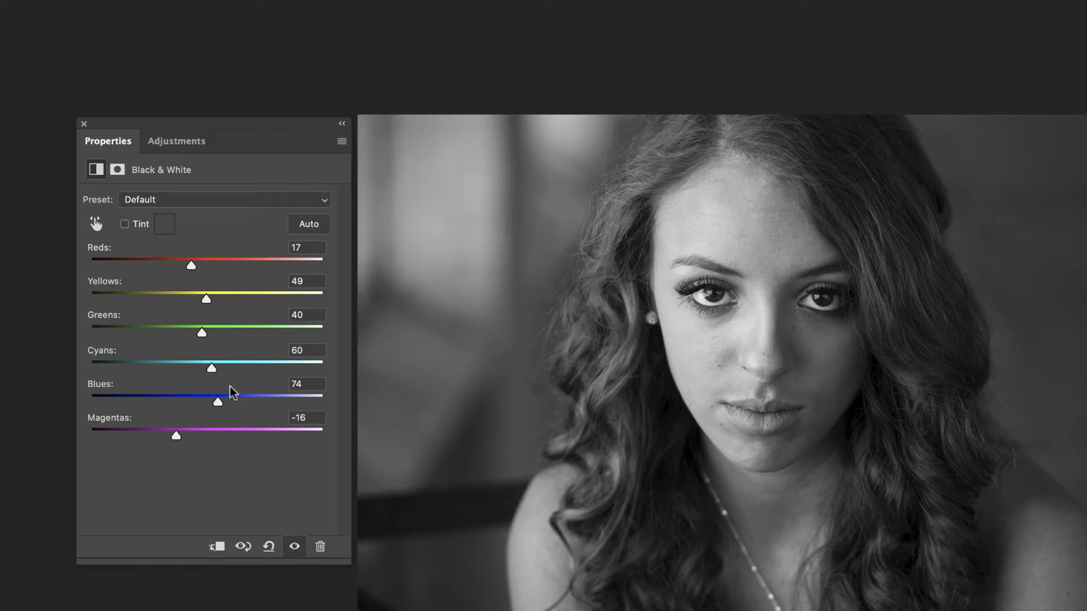
pyautogui.moveTo(138, 276)
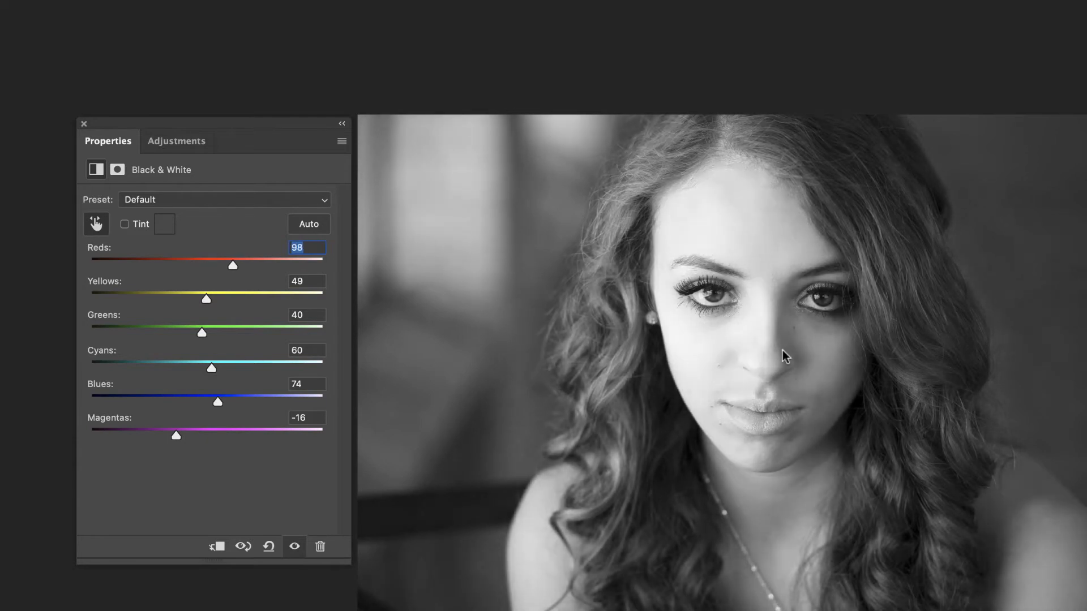
# Step: Set Reds to 33 by dragging the targeted adjustment tool on the face
pyautogui.moveTo(232, 265); pyautogui.dragTo(190, 265)
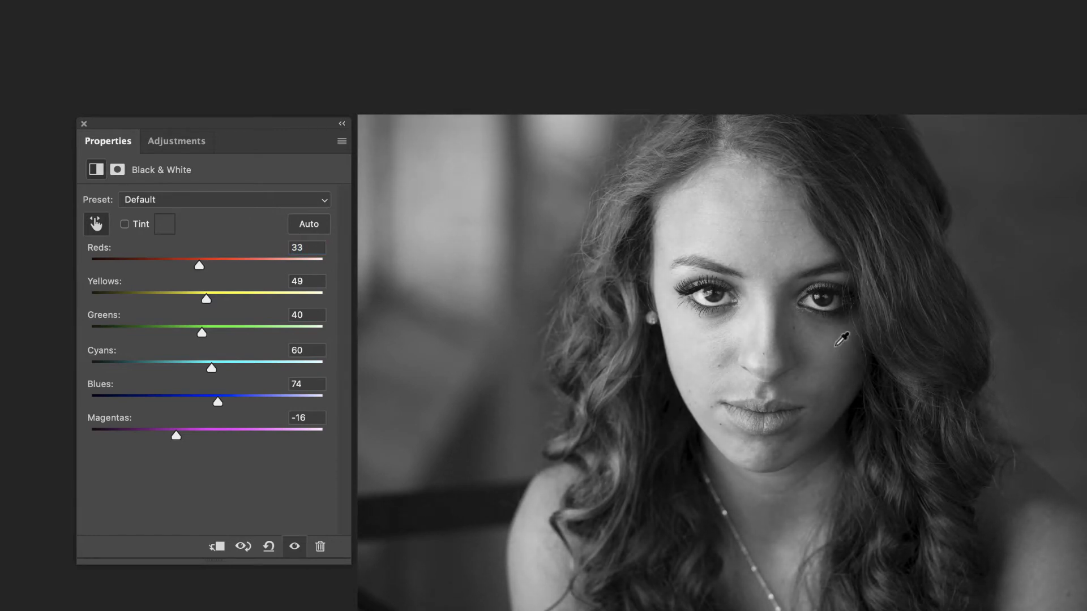
pyautogui.moveTo(177, 267)
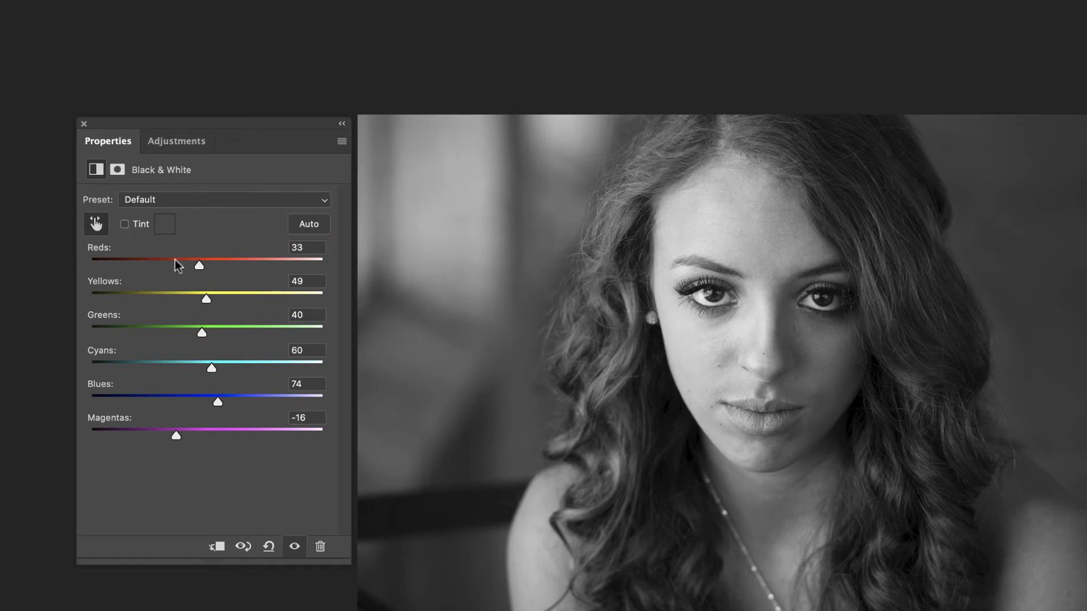
pyautogui.moveTo(817, 415)
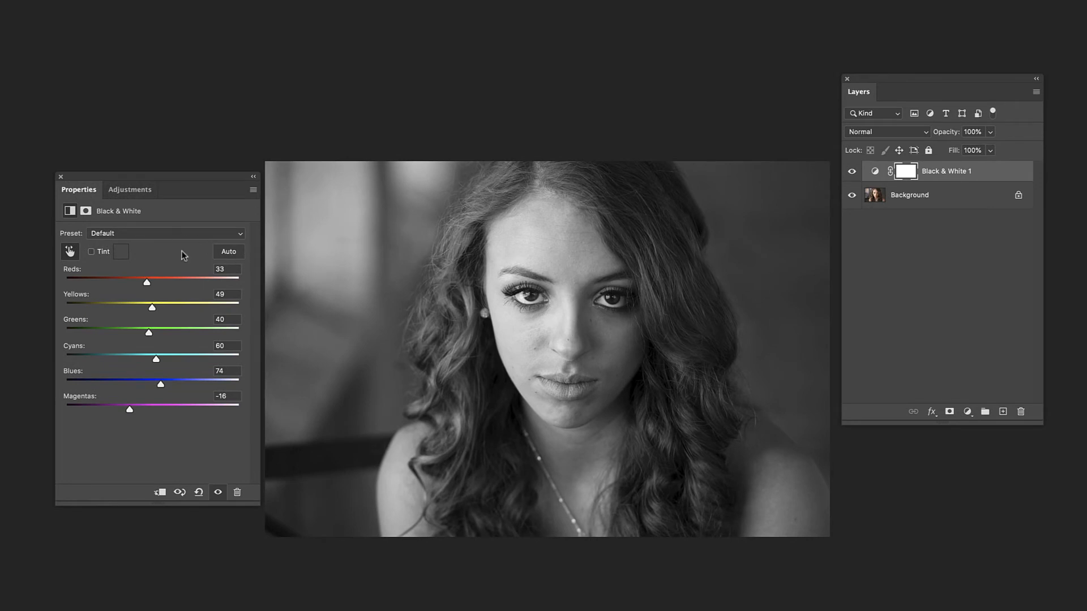
pyautogui.moveTo(576, 378)
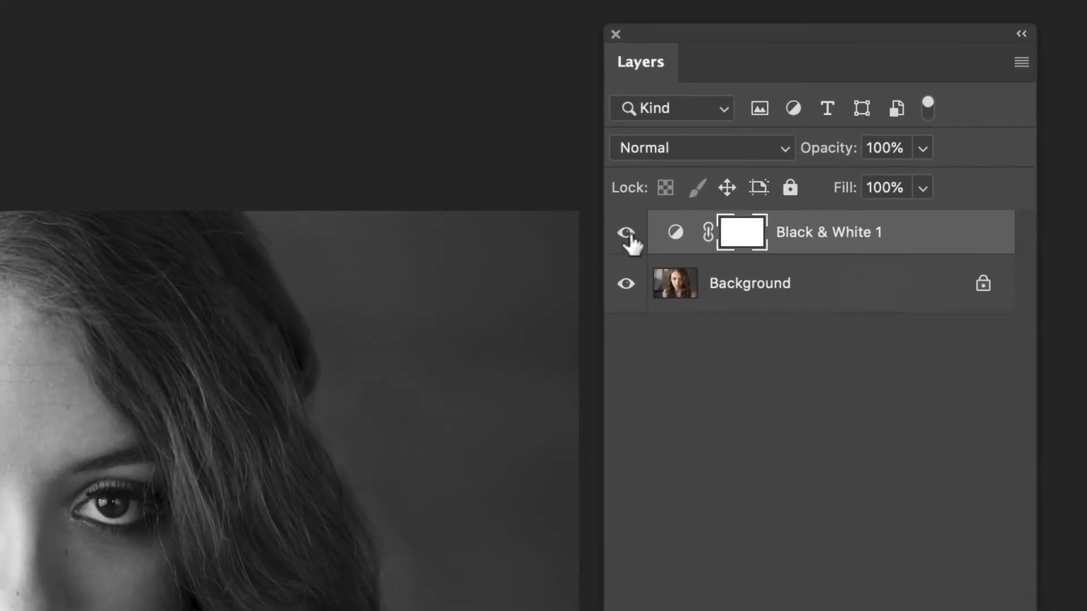
# Step: Toggle Black & White 1 off and back on for a colour comparison
pyautogui.click(625, 231)
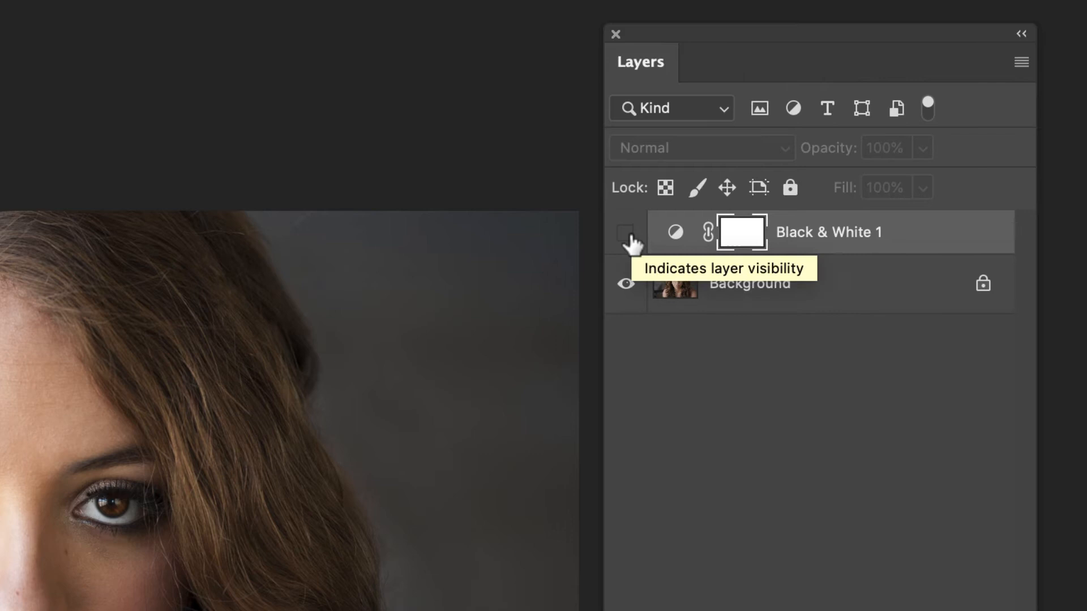
pyautogui.click(625, 232)
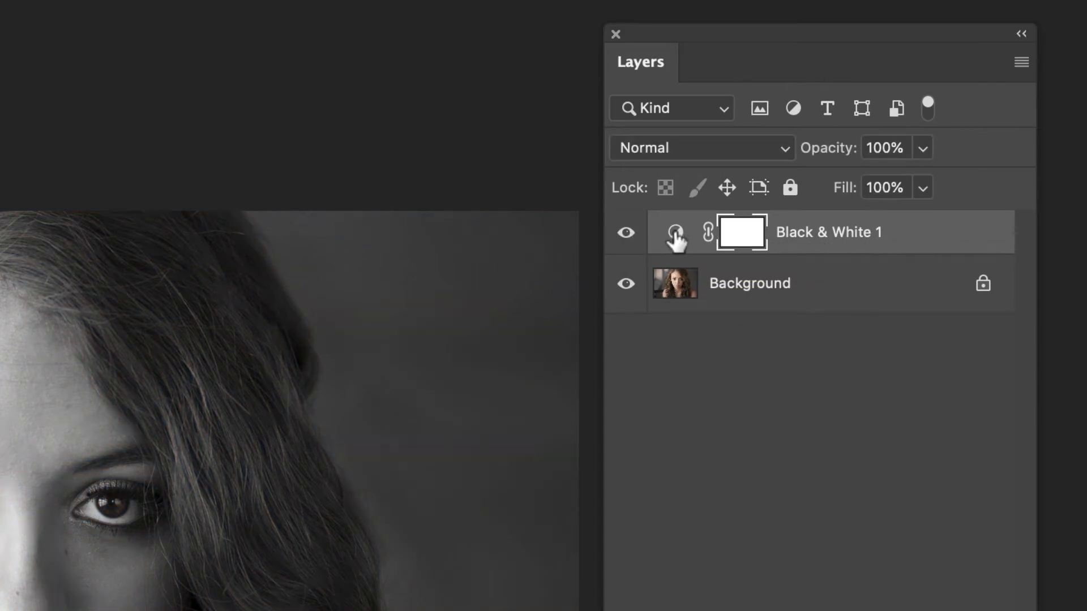
pyautogui.moveTo(673, 232)
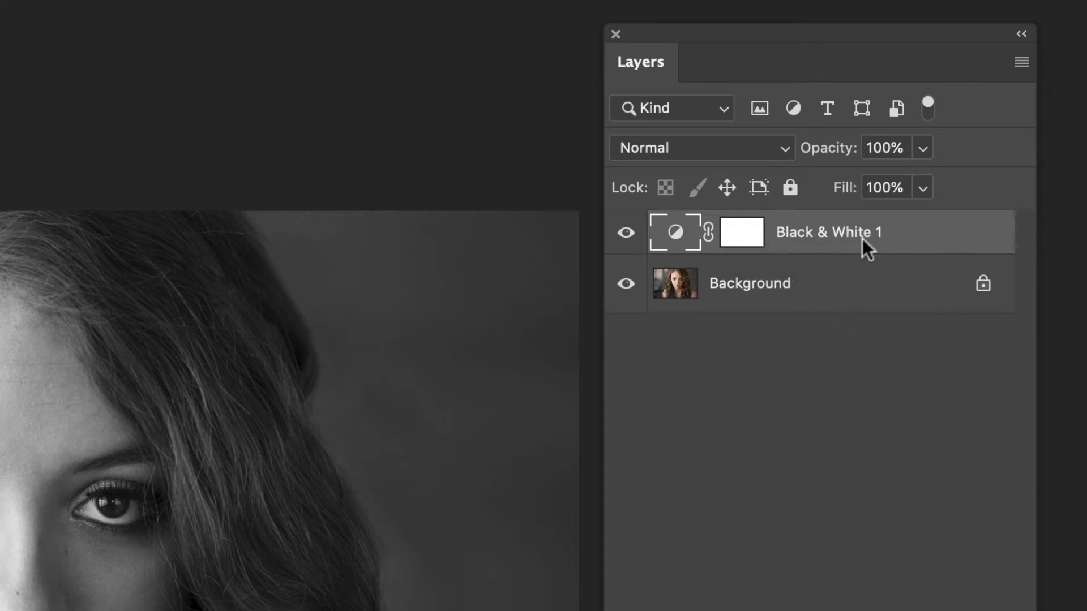
pyautogui.moveTo(969, 159)
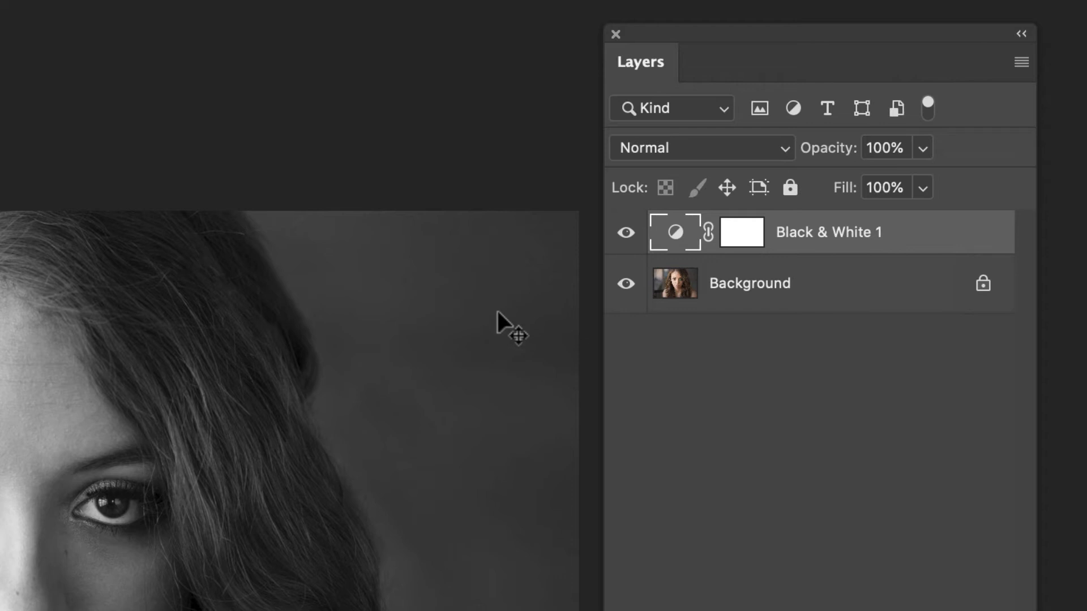
pyautogui.moveTo(474, 159)
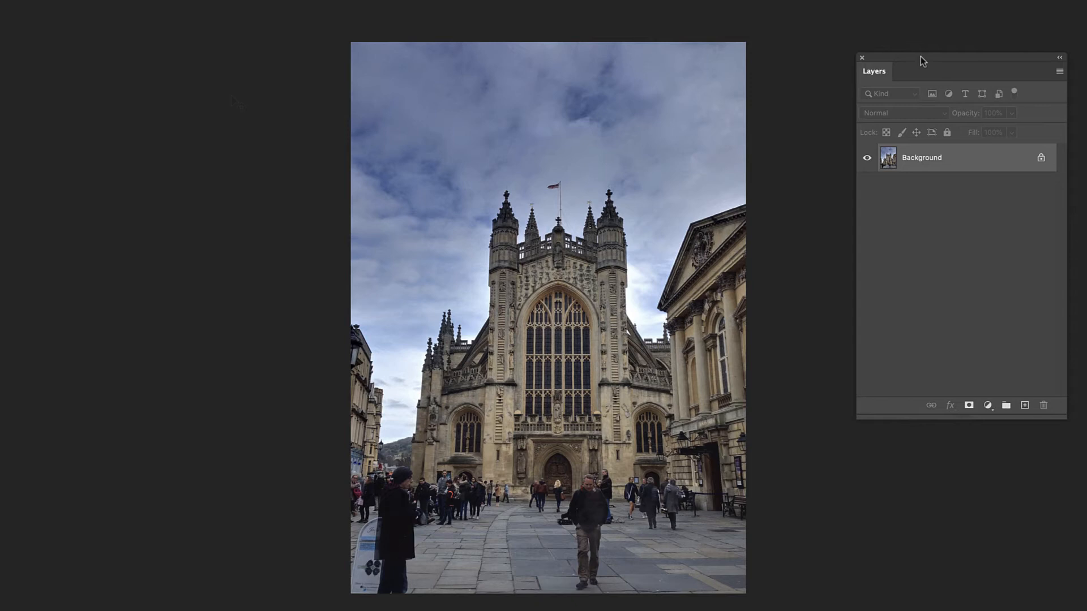
# Step: Add a Black & White adjustment layer above the cathedral Background layer
pyautogui.moveTo(924, 58); pyautogui.dragTo(867, 50)
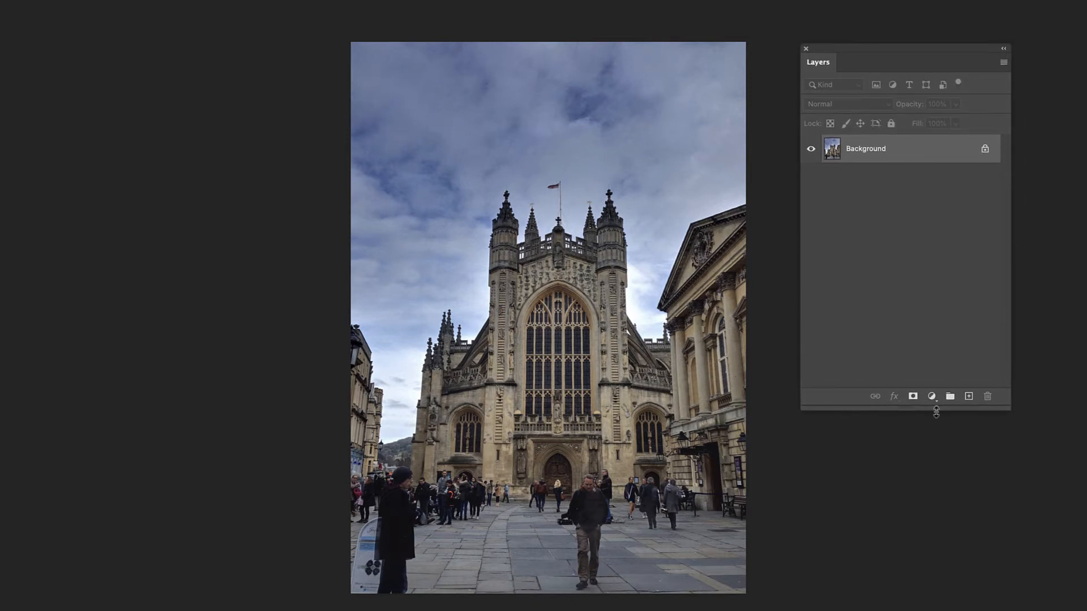
pyautogui.click(932, 396)
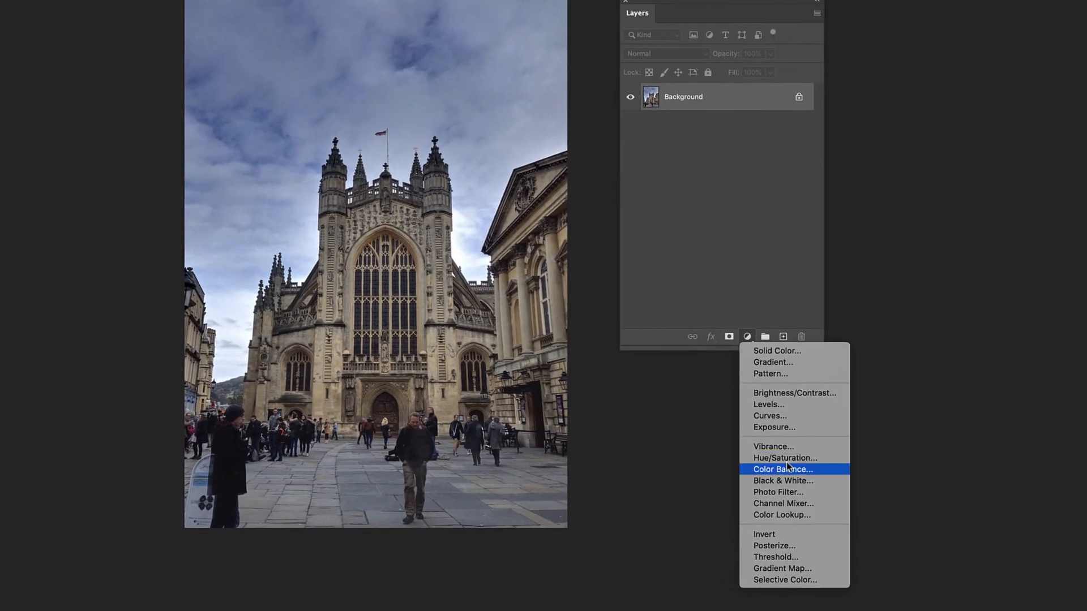
pyautogui.click(783, 480)
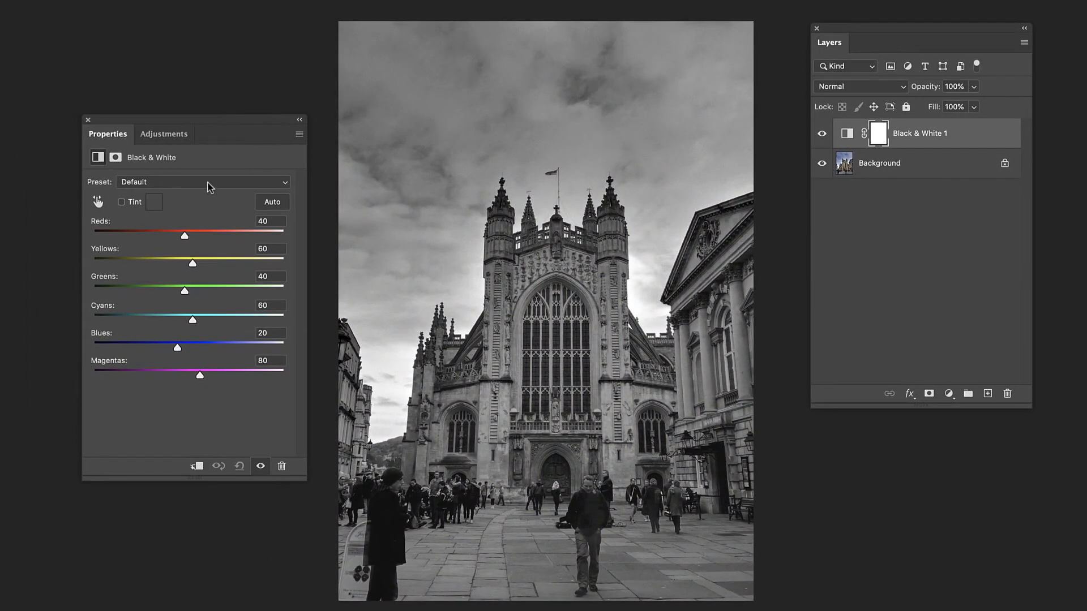
pyautogui.click(202, 181)
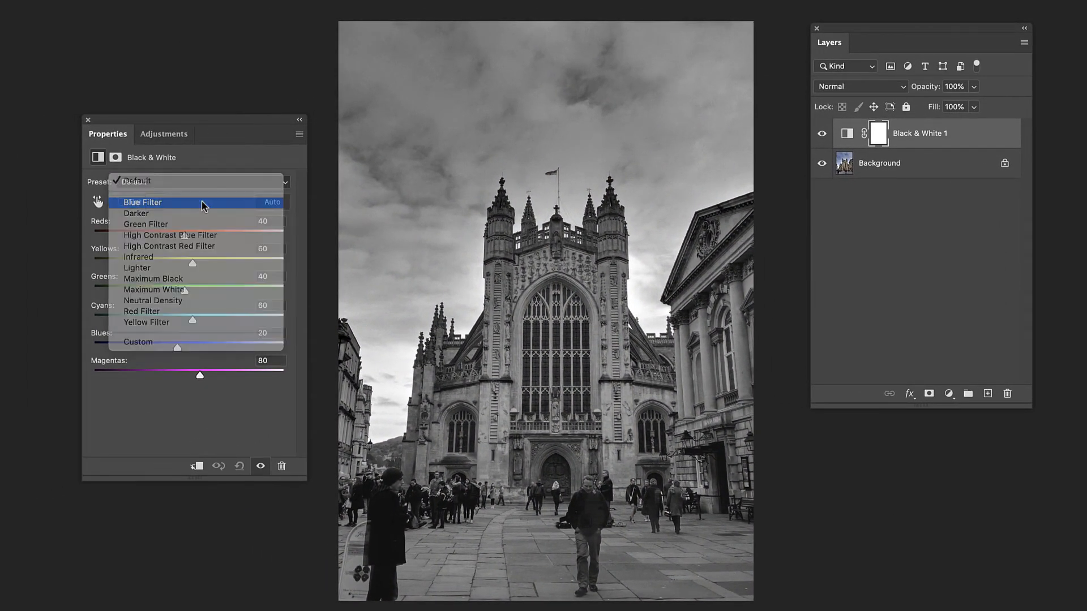
pyautogui.click(143, 203)
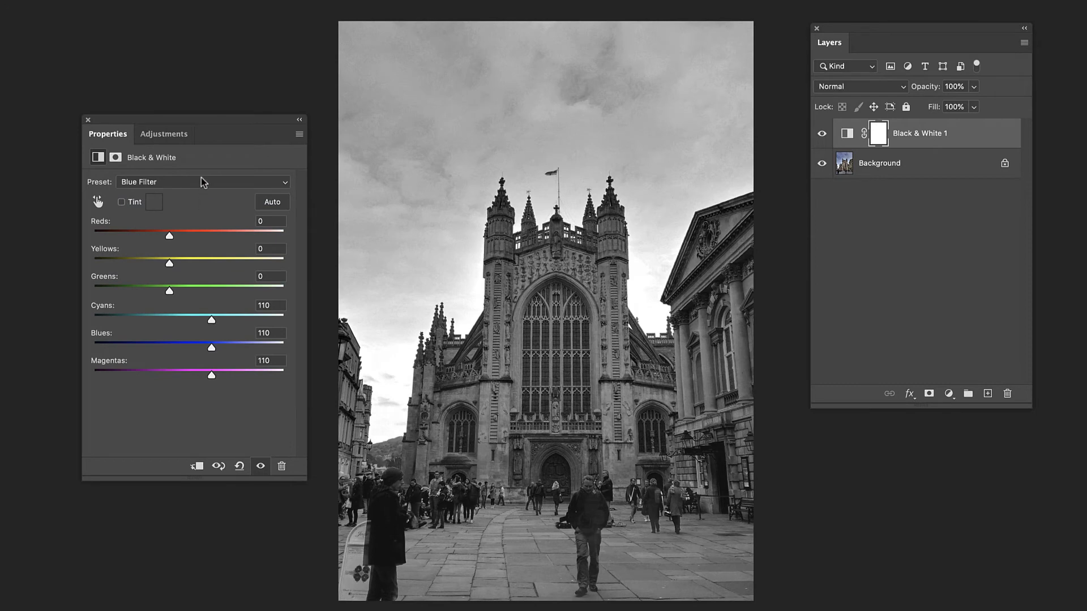
pyautogui.click(202, 181)
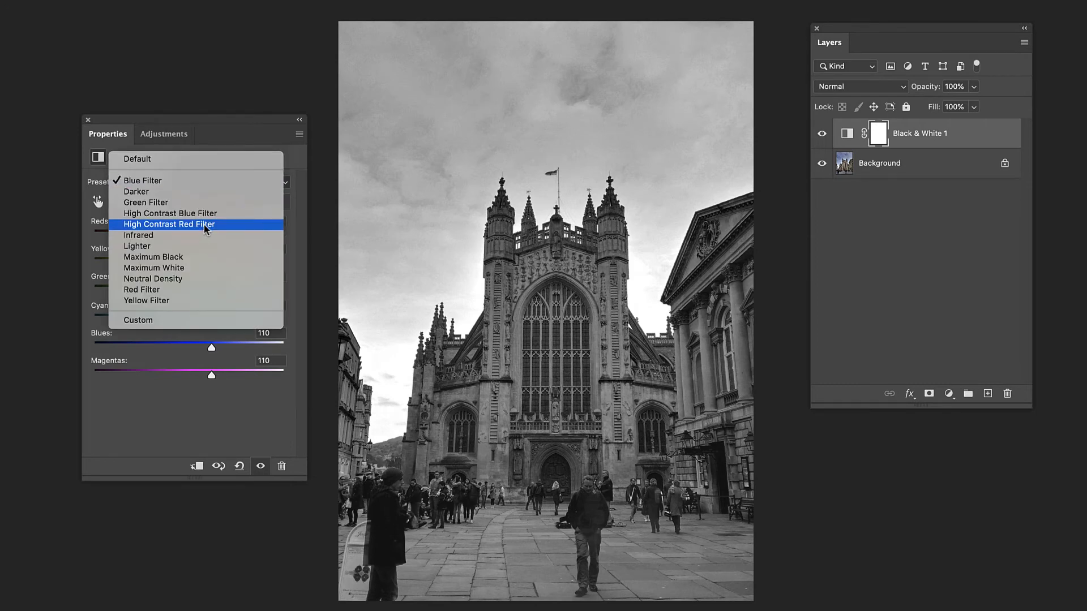
pyautogui.click(169, 225)
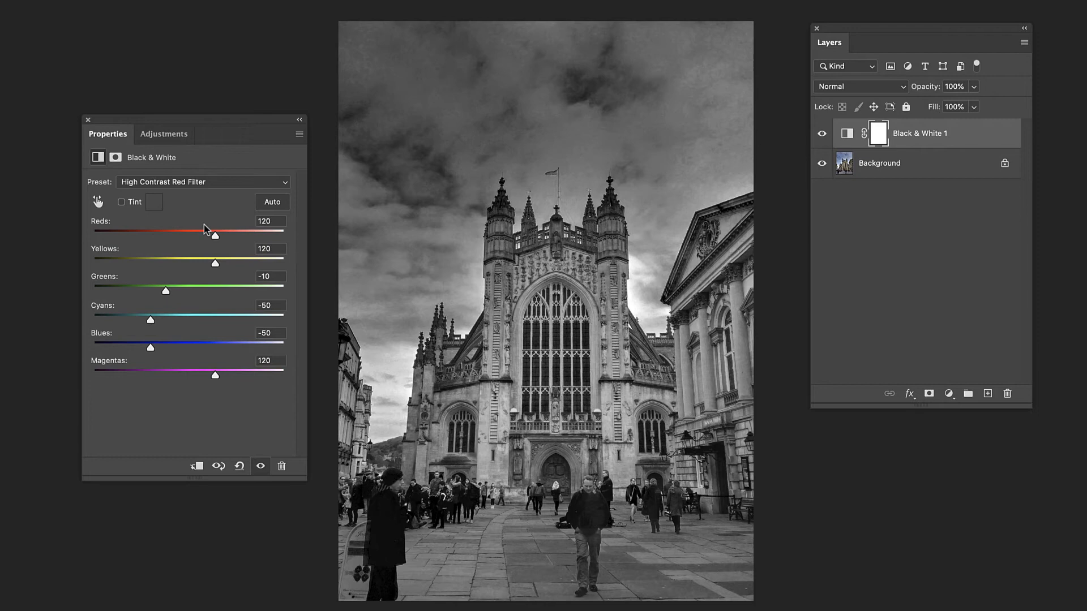
pyautogui.click(202, 181)
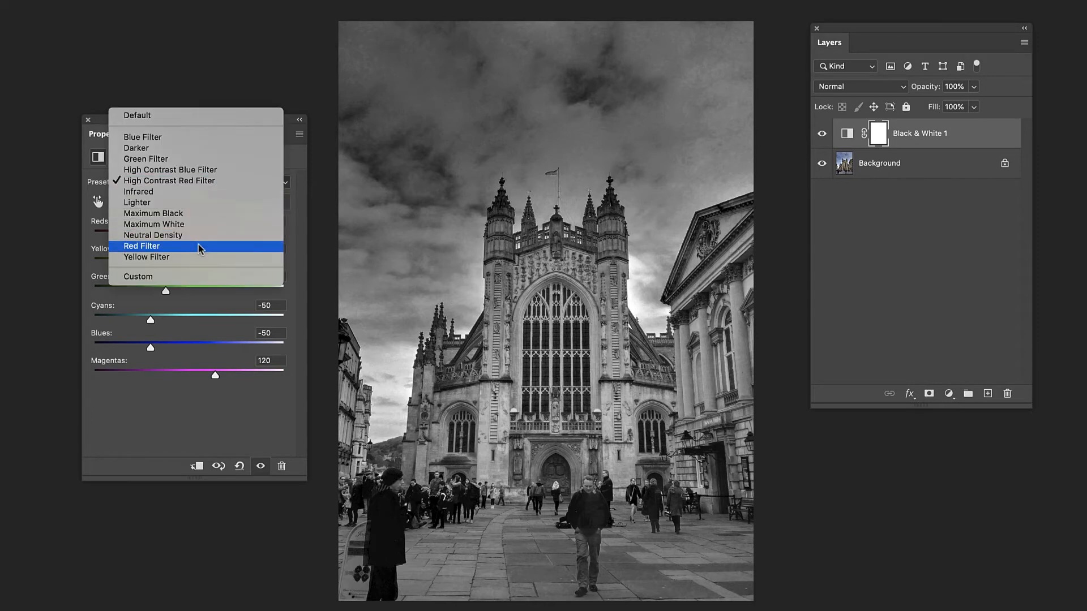
pyautogui.click(153, 235)
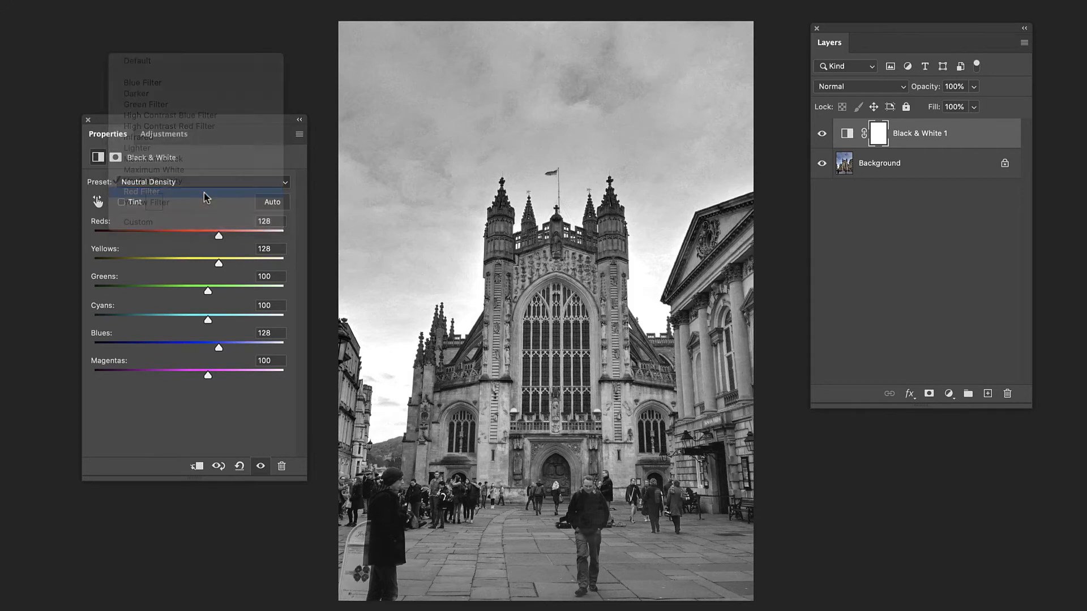
pyautogui.click(142, 191)
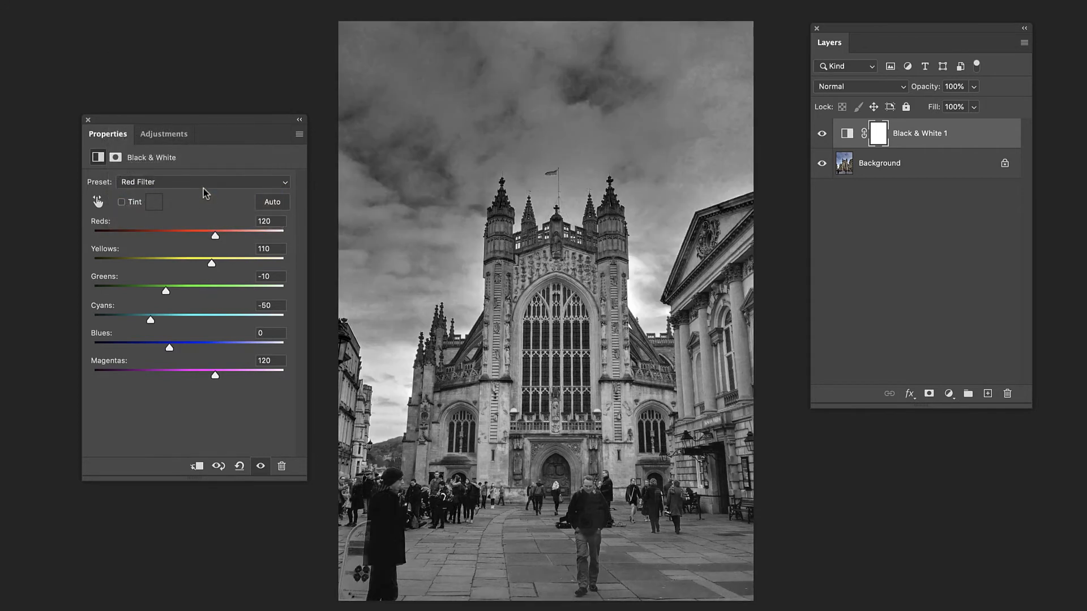
pyautogui.click(203, 181)
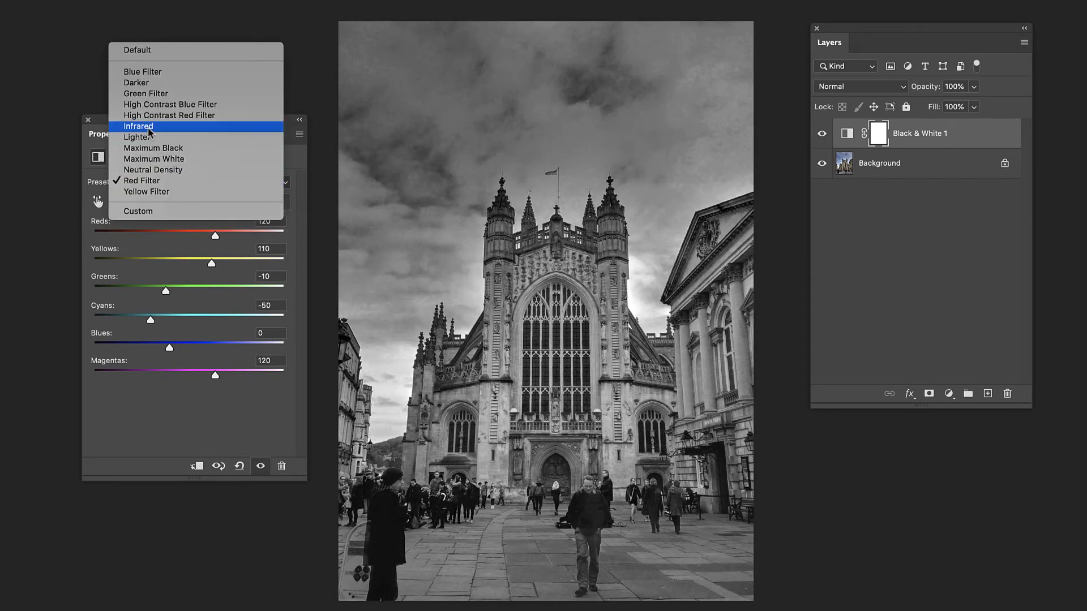
pyautogui.click(138, 126)
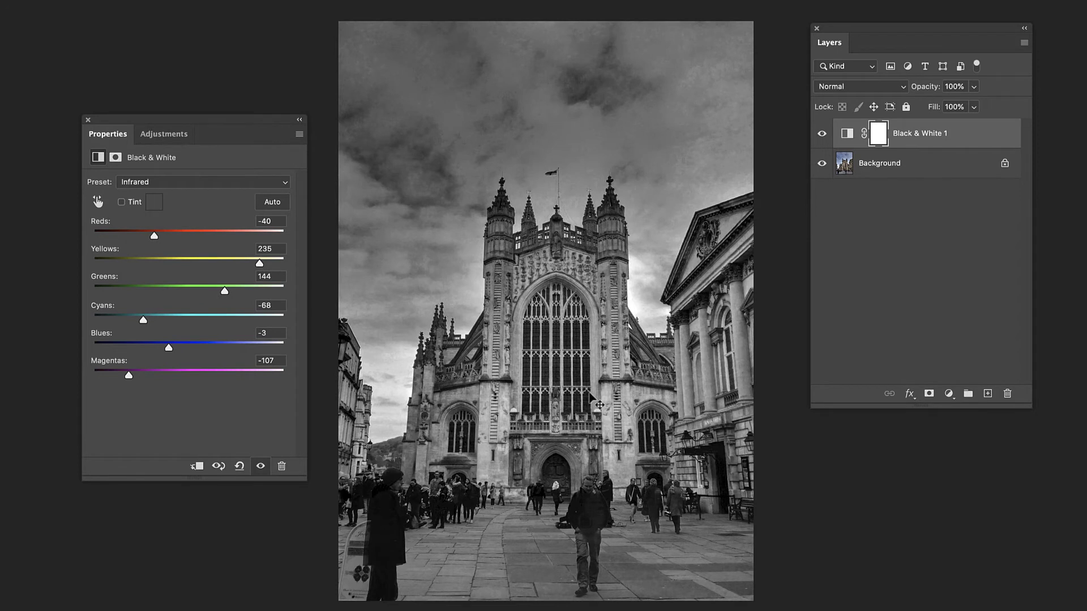
pyautogui.moveTo(637, 519)
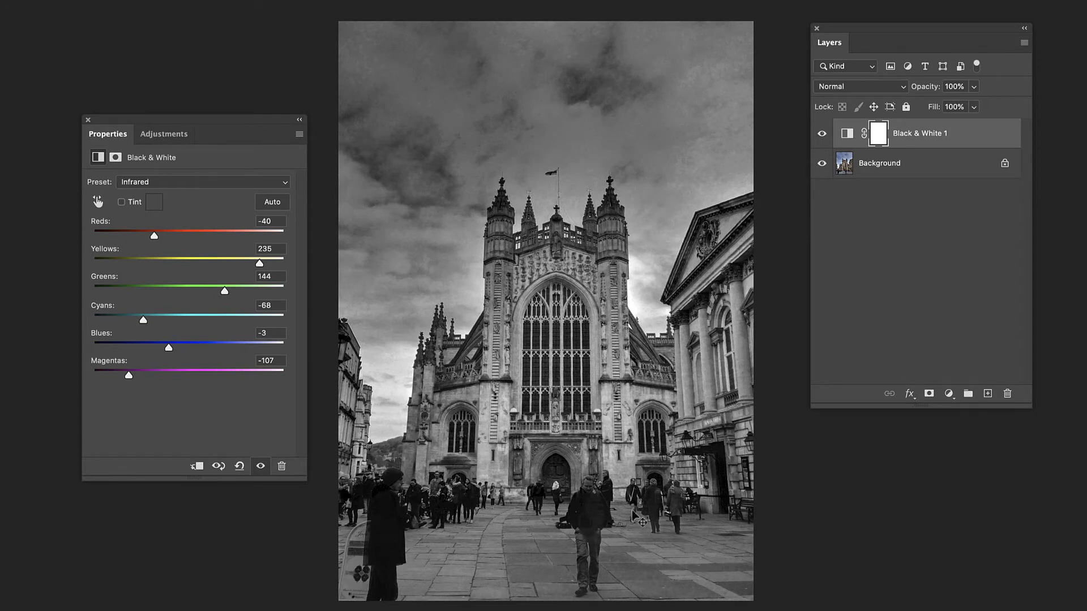
pyautogui.click(201, 181)
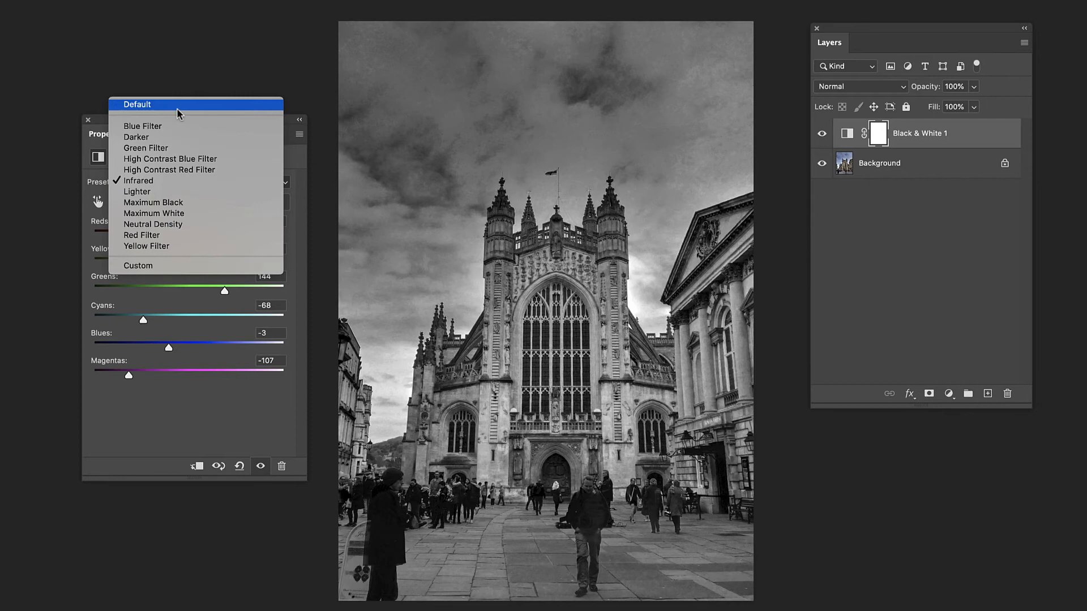
pyautogui.click(137, 104)
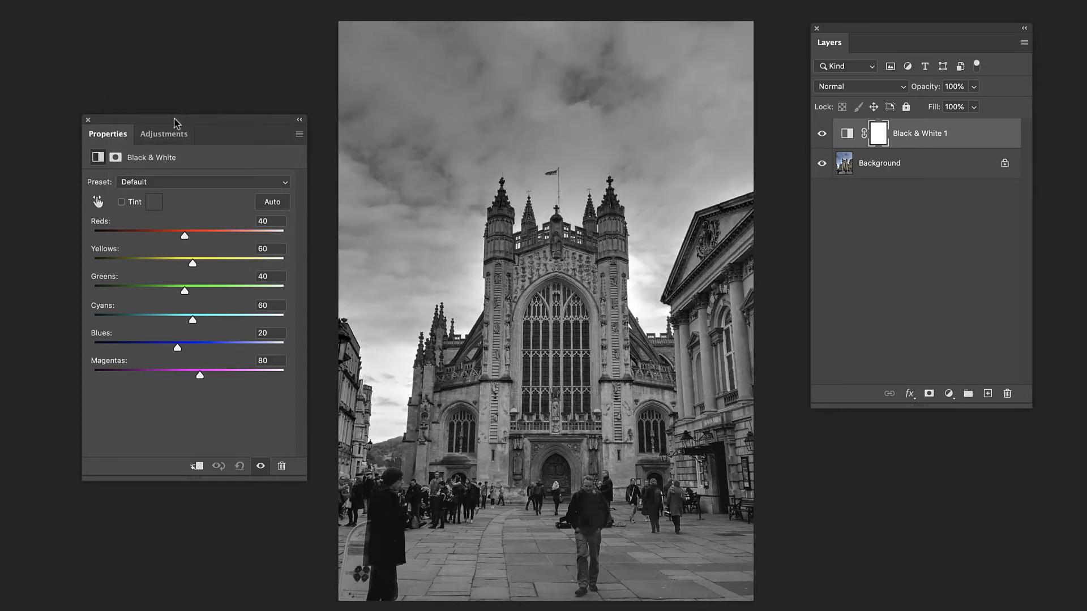
pyautogui.moveTo(184, 235); pyautogui.dragTo(197, 236)
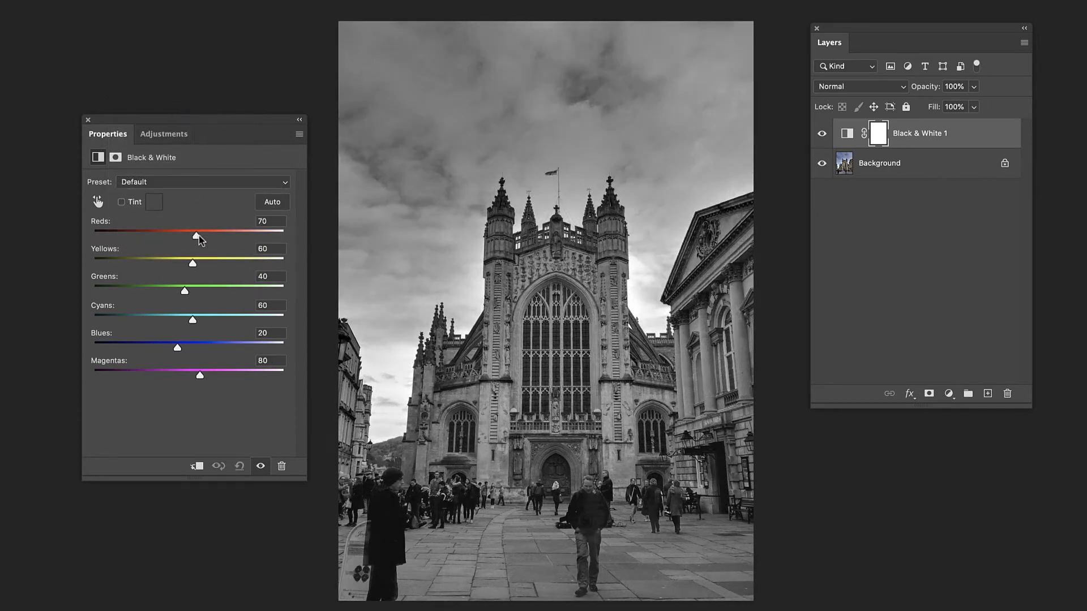
# Step: Fine-tune Reds to 55 and lighten the stonework with Yellows at 119
pyautogui.moveTo(196, 236); pyautogui.dragTo(202, 236)
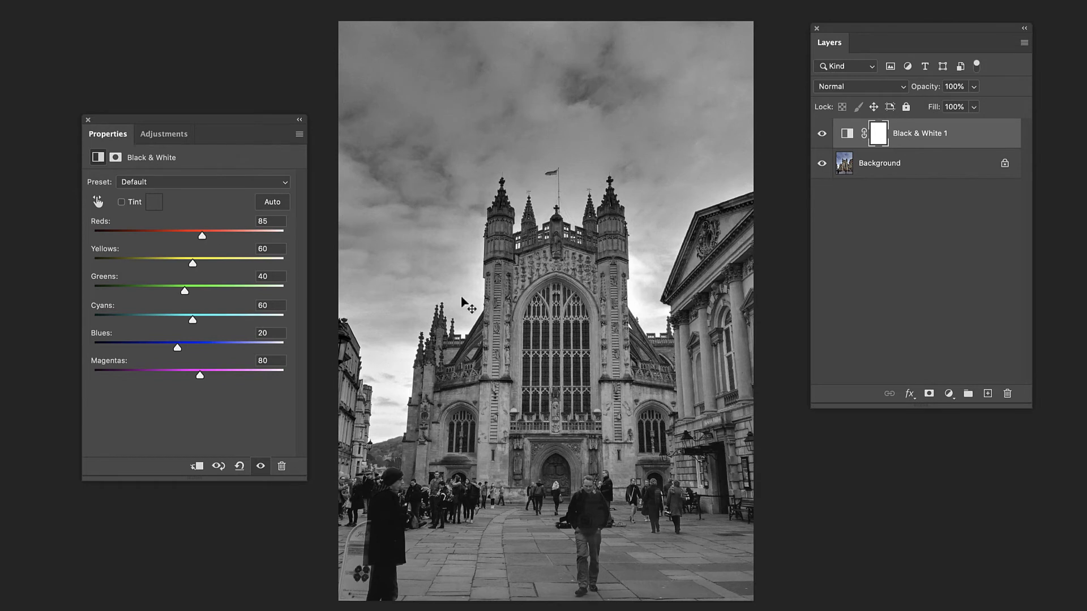
pyautogui.moveTo(201, 236); pyautogui.dragTo(200, 236)
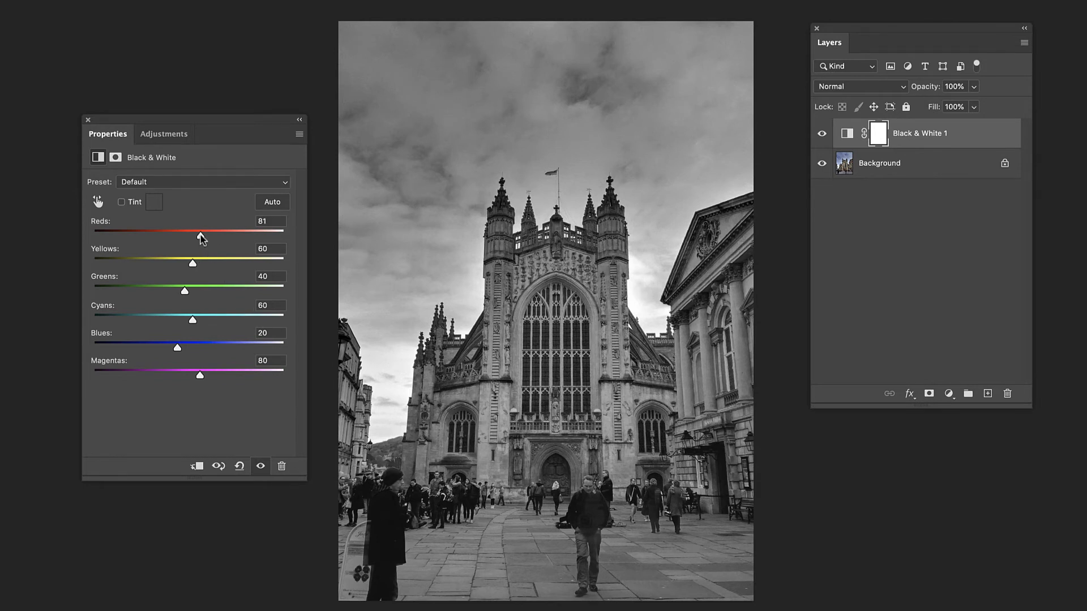
pyautogui.moveTo(203, 237); pyautogui.dragTo(192, 237)
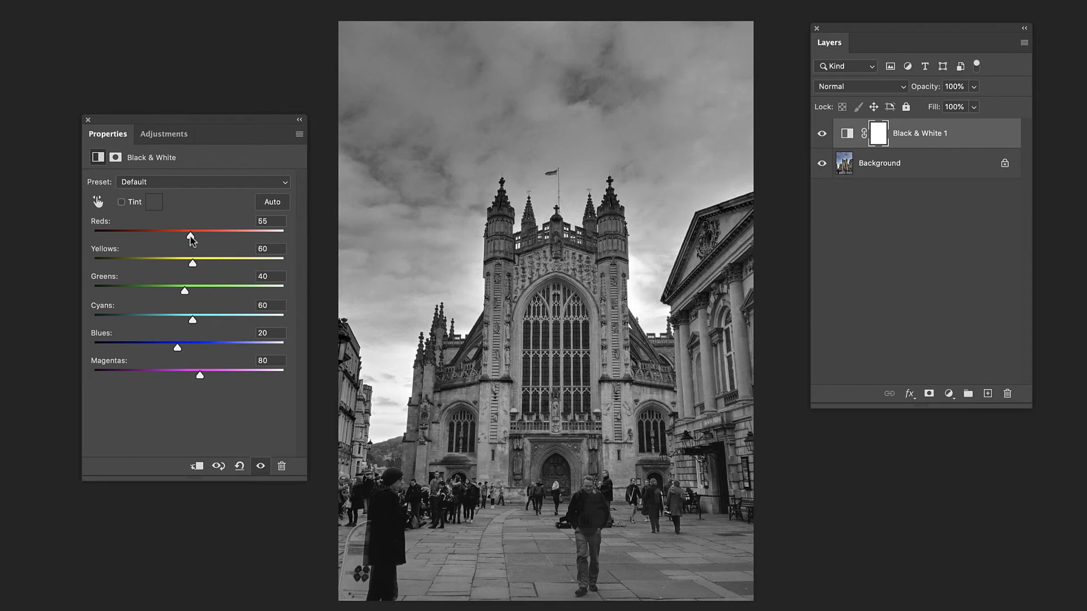
pyautogui.moveTo(193, 264); pyautogui.dragTo(284, 264)
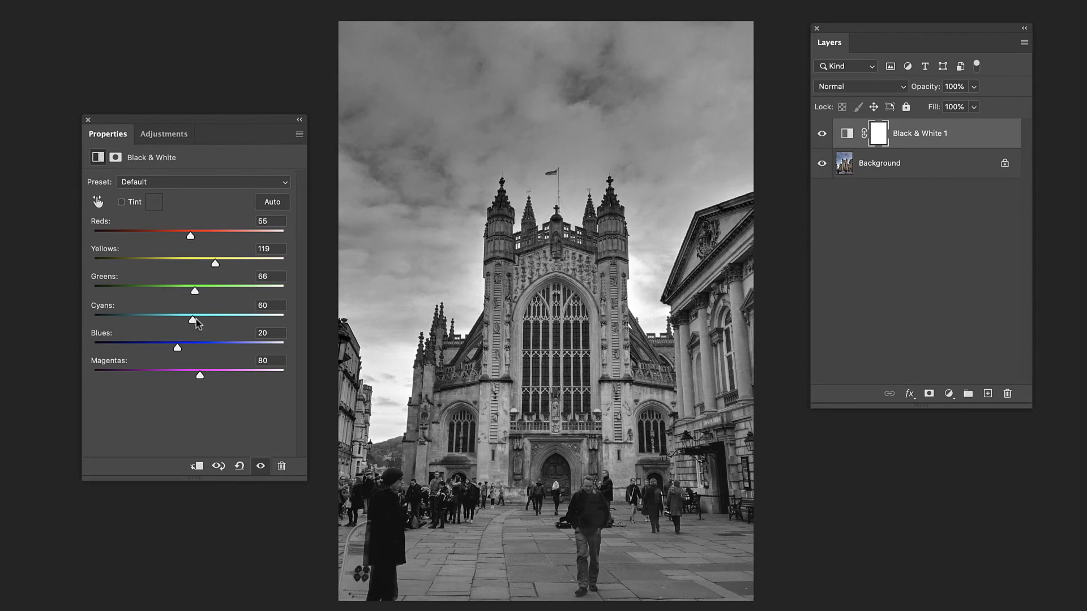
# Step: Experiment with the sky's Cyans, settling at 43
pyautogui.moveTo(193, 321); pyautogui.dragTo(142, 320)
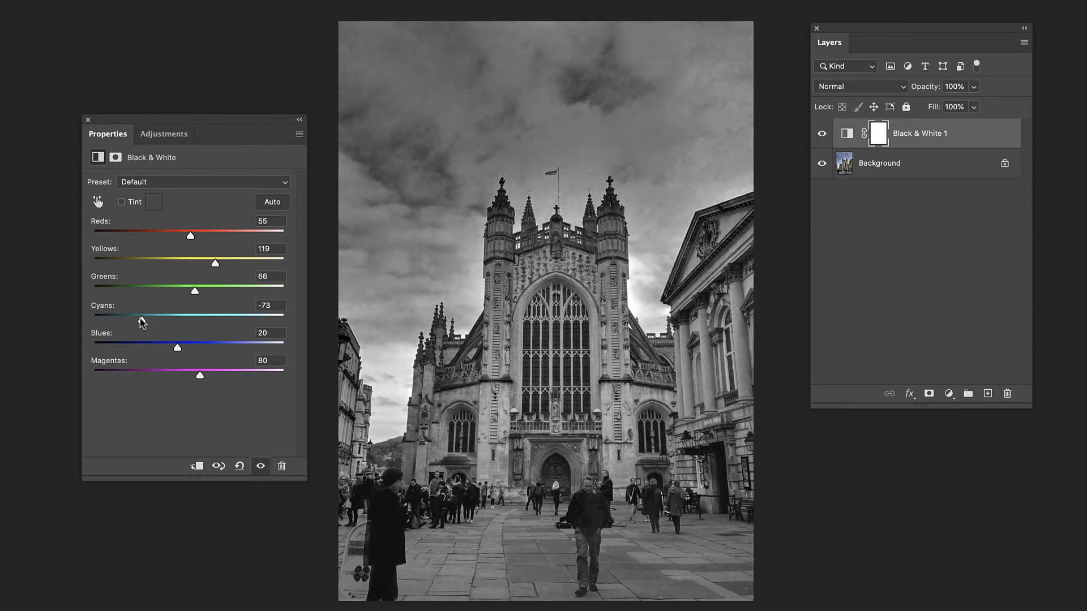
pyautogui.moveTo(141, 318); pyautogui.dragTo(116, 318)
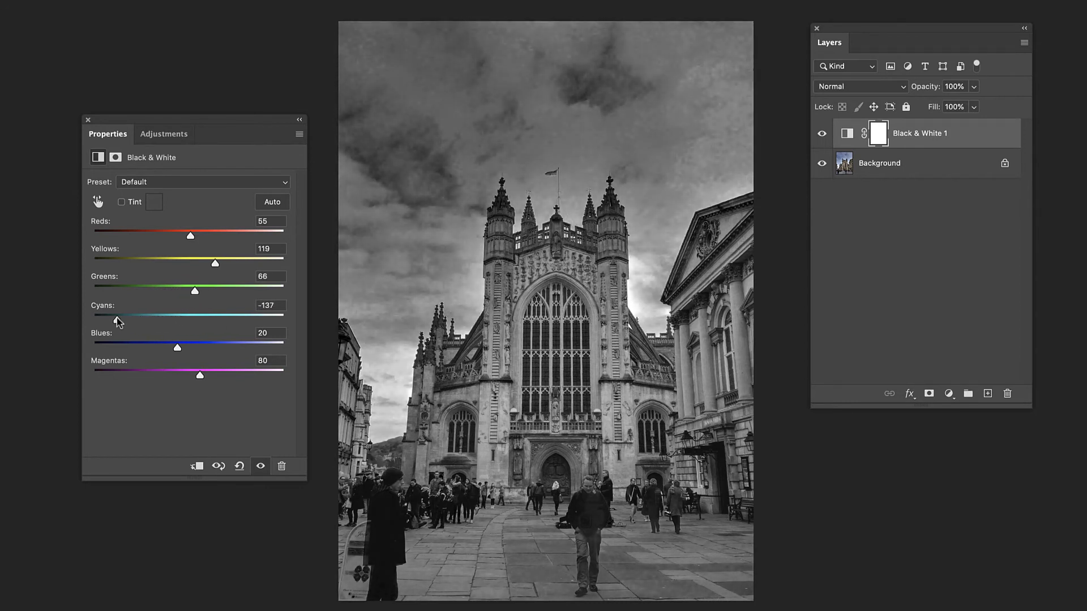
pyautogui.moveTo(118, 319); pyautogui.dragTo(251, 319)
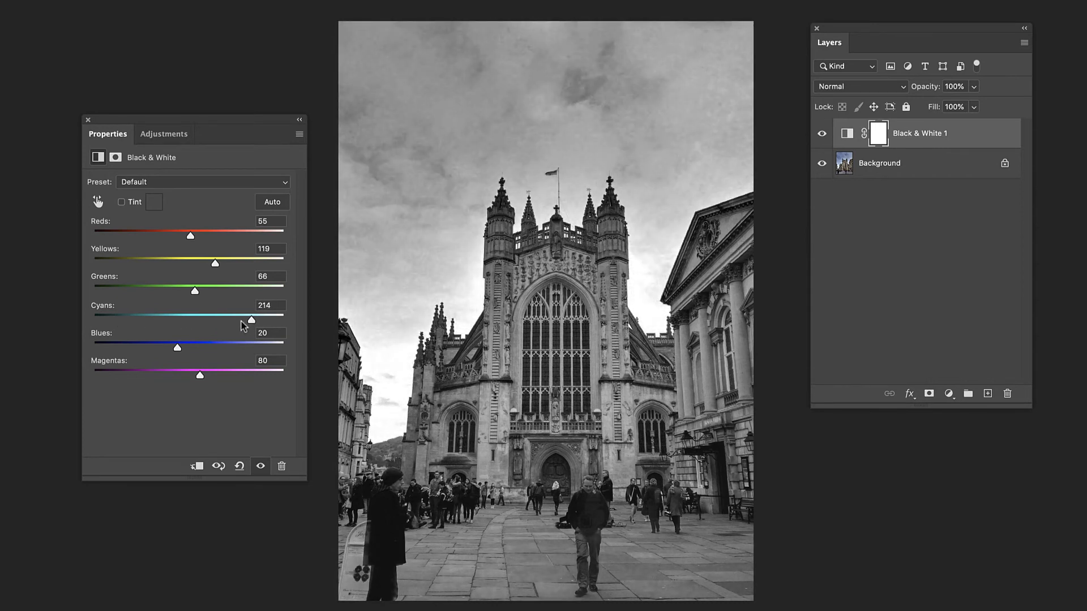
pyautogui.moveTo(250, 319); pyautogui.dragTo(185, 320)
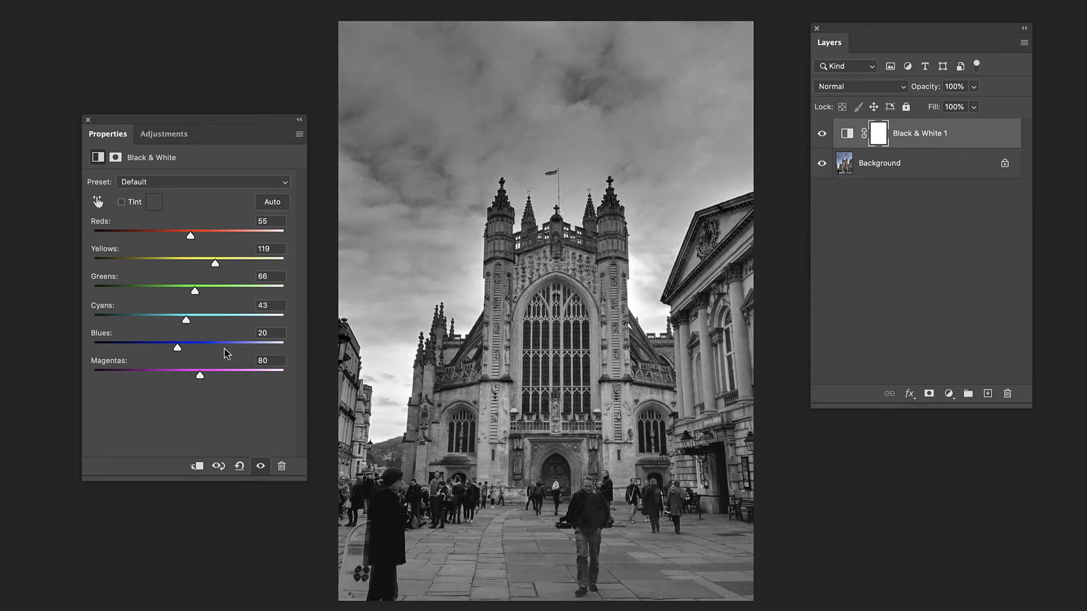
# Step: Lower Blues to 13 and Magentas to -21
pyautogui.moveTo(177, 347); pyautogui.dragTo(175, 347)
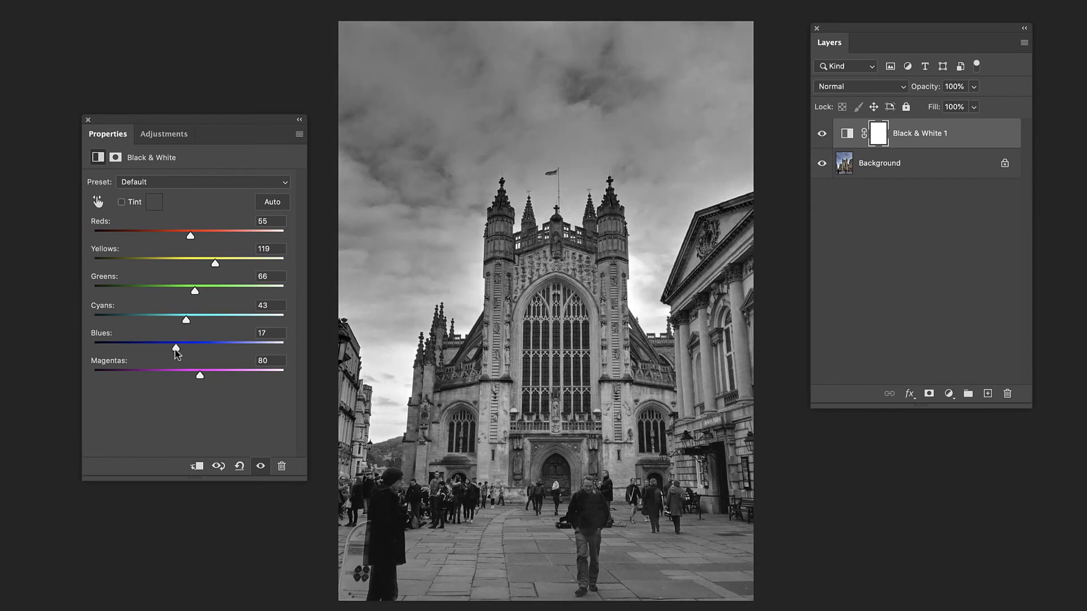
pyautogui.moveTo(175, 347); pyautogui.dragTo(175, 348)
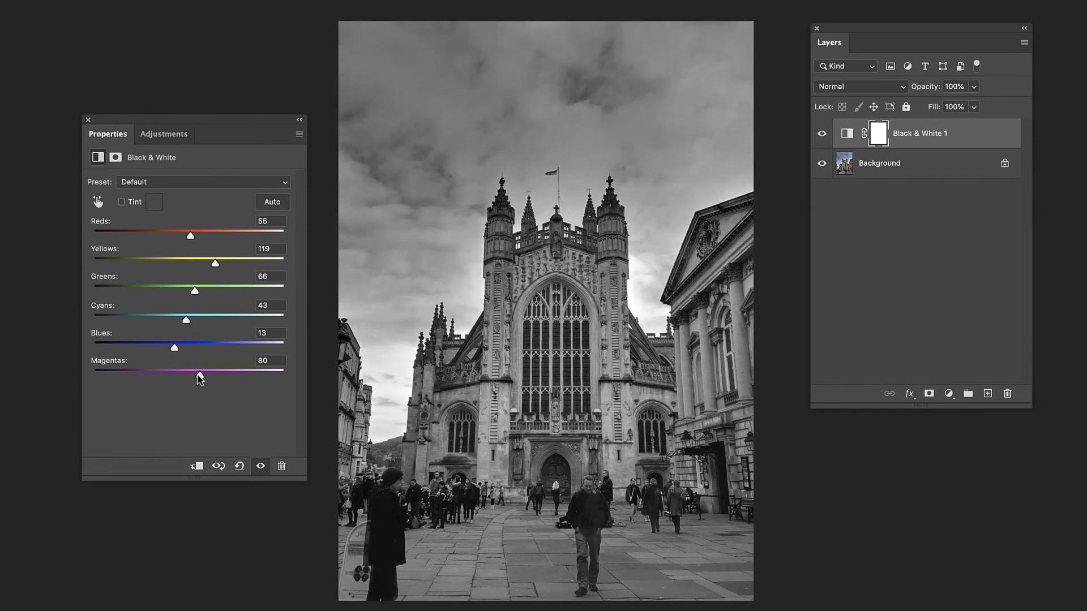
pyautogui.moveTo(200, 369); pyautogui.dragTo(163, 369)
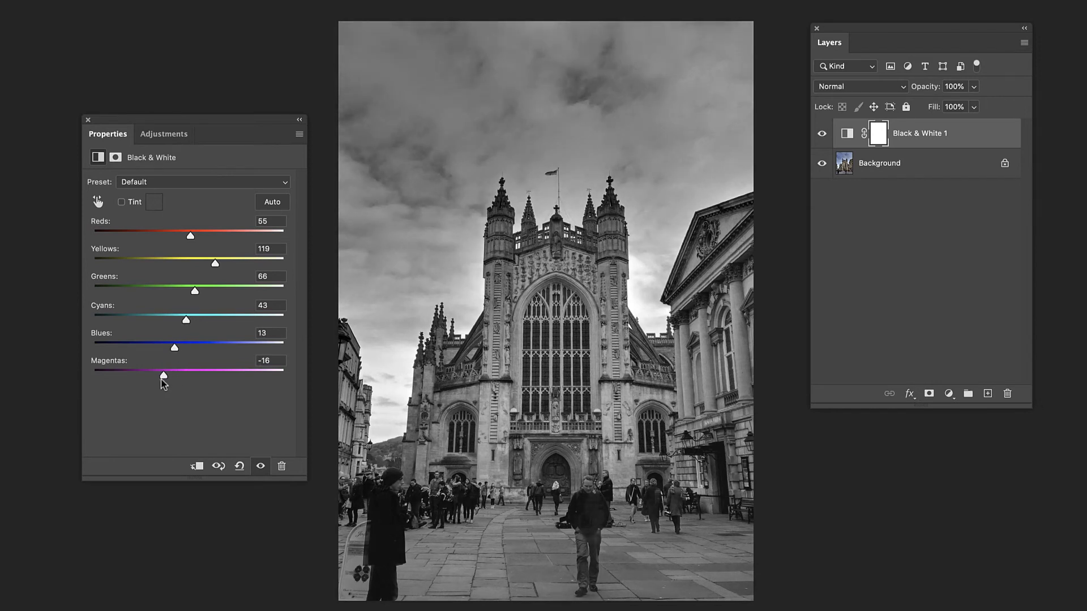
pyautogui.moveTo(162, 367); pyautogui.dragTo(156, 367)
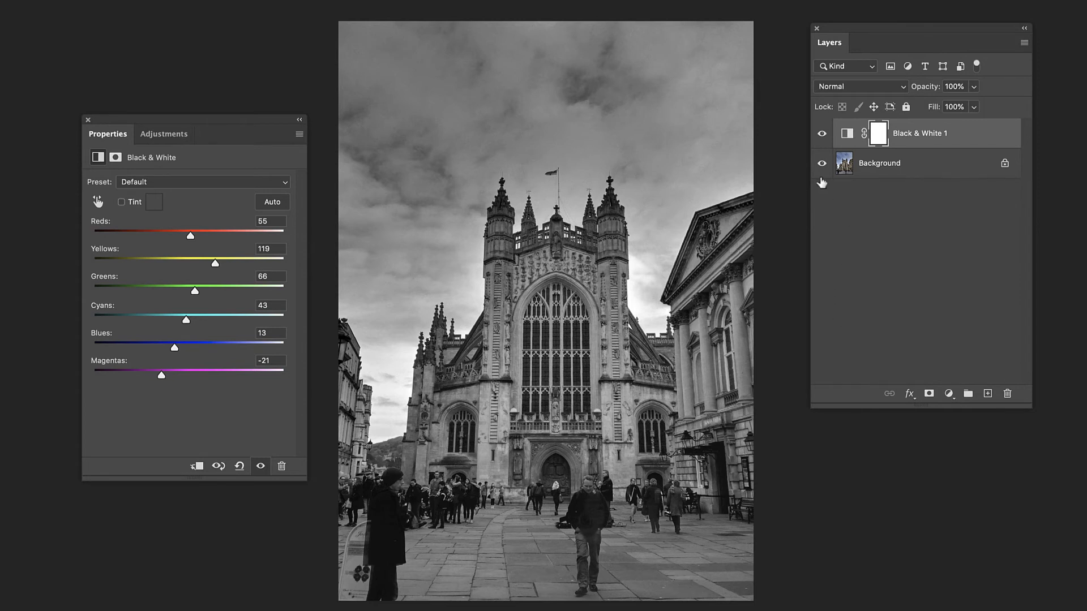
# Step: Compare against the original colour, then raise Reds to 180 for brighter stonework
pyautogui.click(821, 133)
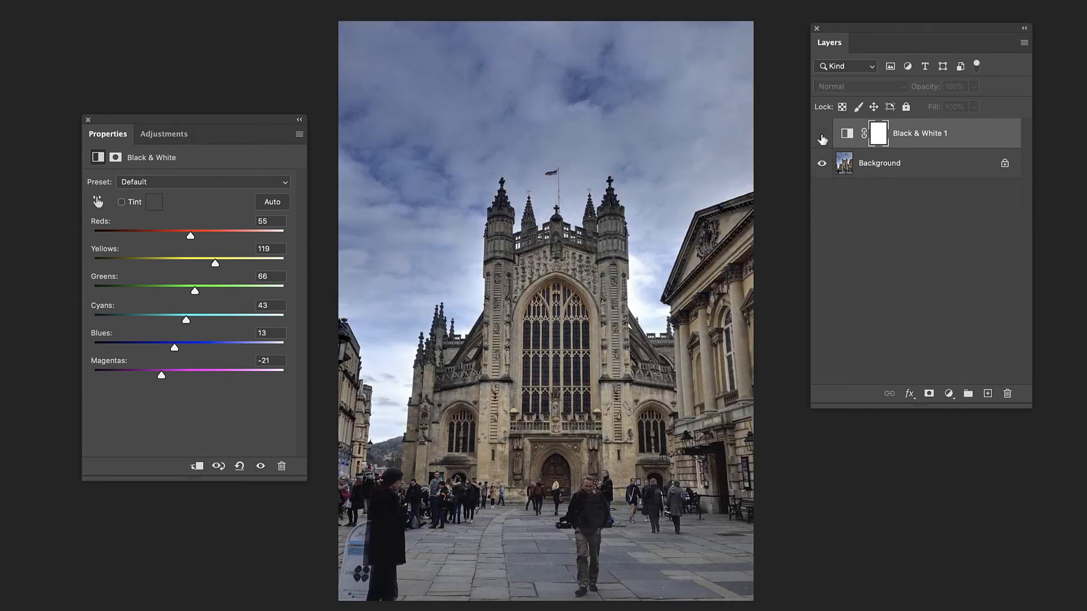
pyautogui.click(823, 134)
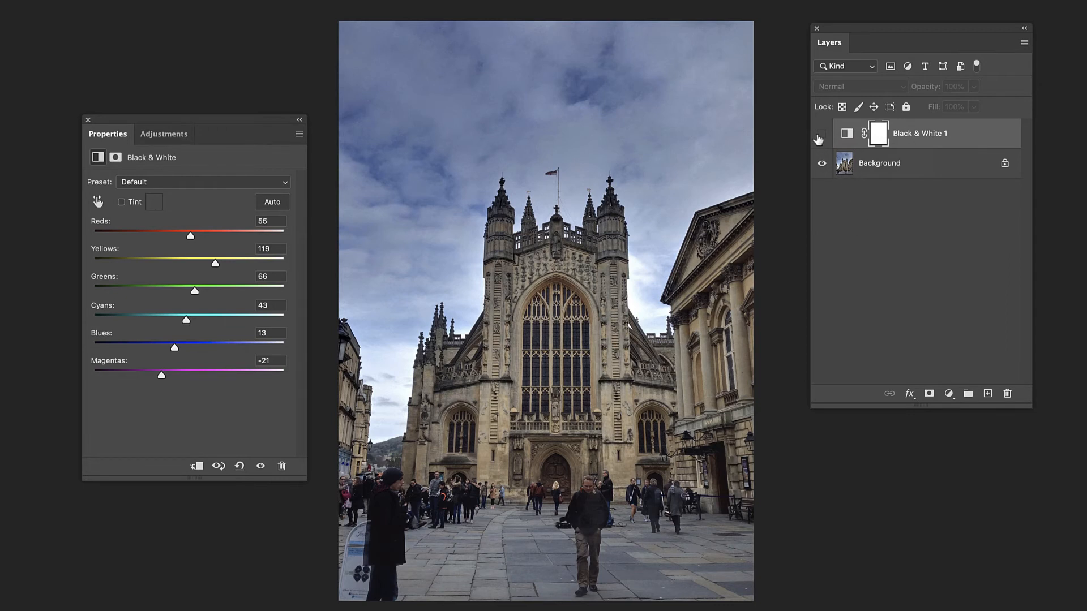
pyautogui.click(822, 133)
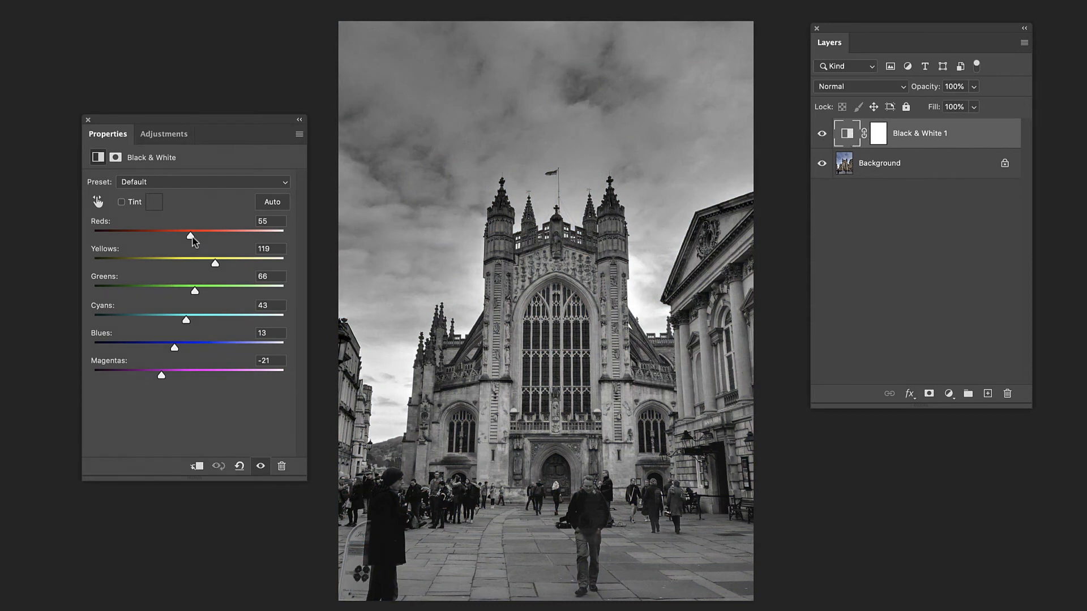
pyautogui.moveTo(191, 237); pyautogui.dragTo(218, 237)
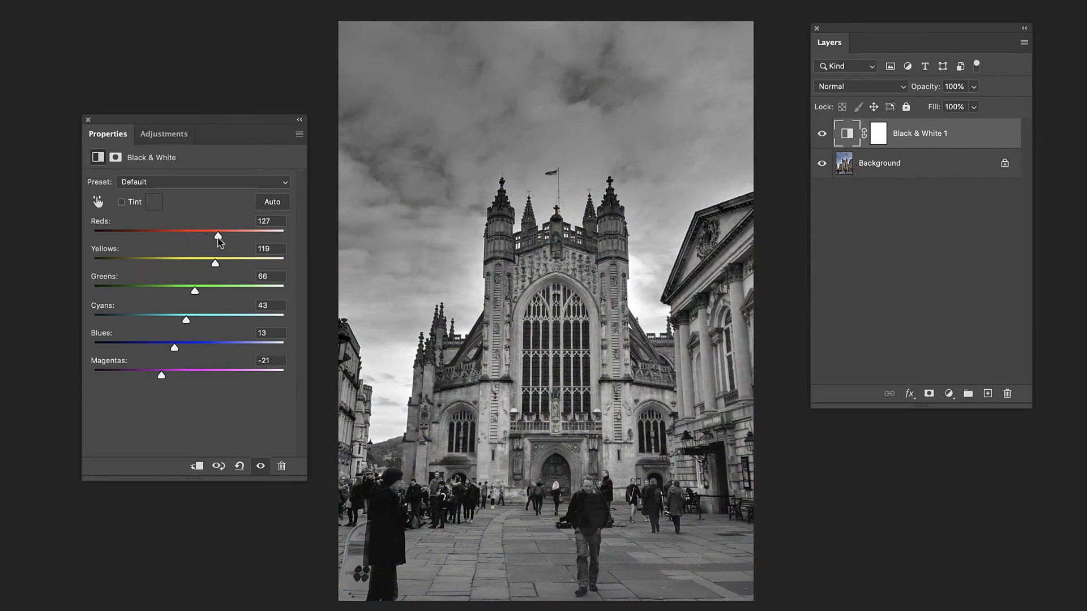
pyautogui.moveTo(218, 237); pyautogui.dragTo(238, 237)
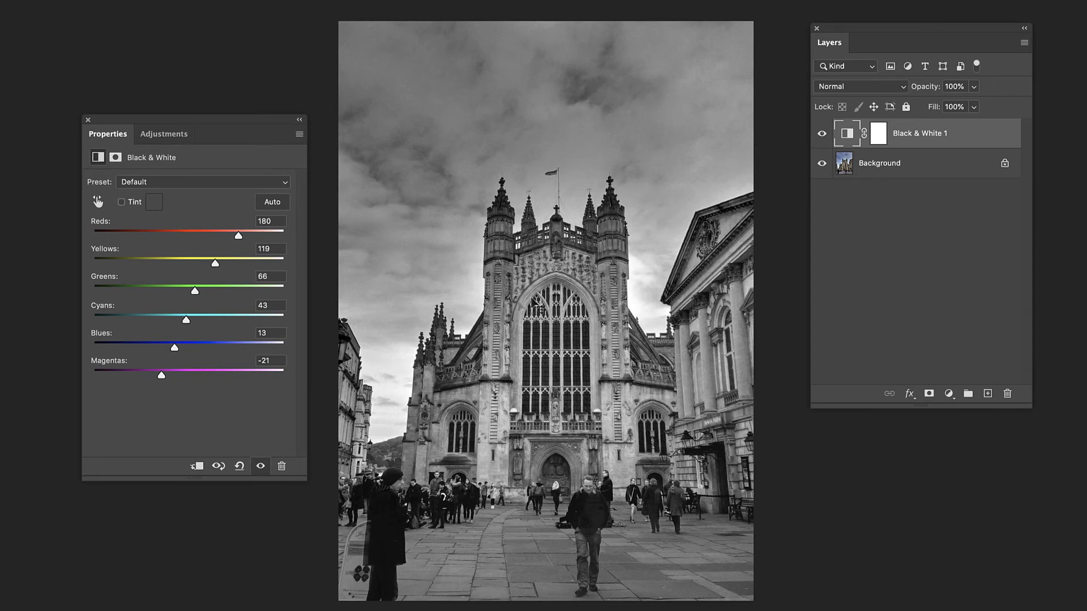
pyautogui.moveTo(526, 307)
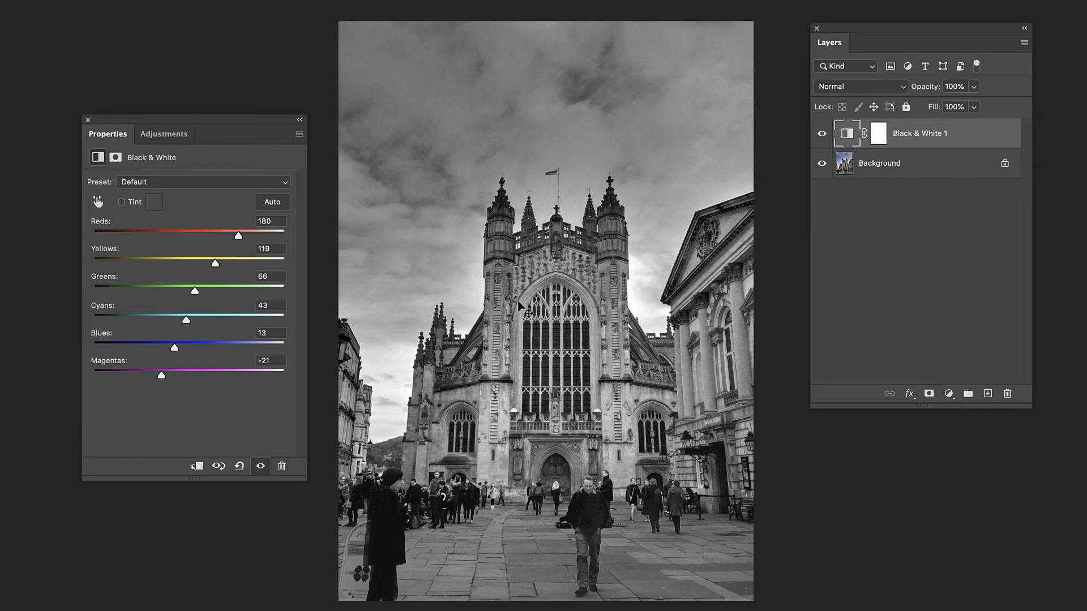
pyautogui.moveTo(787, 262)
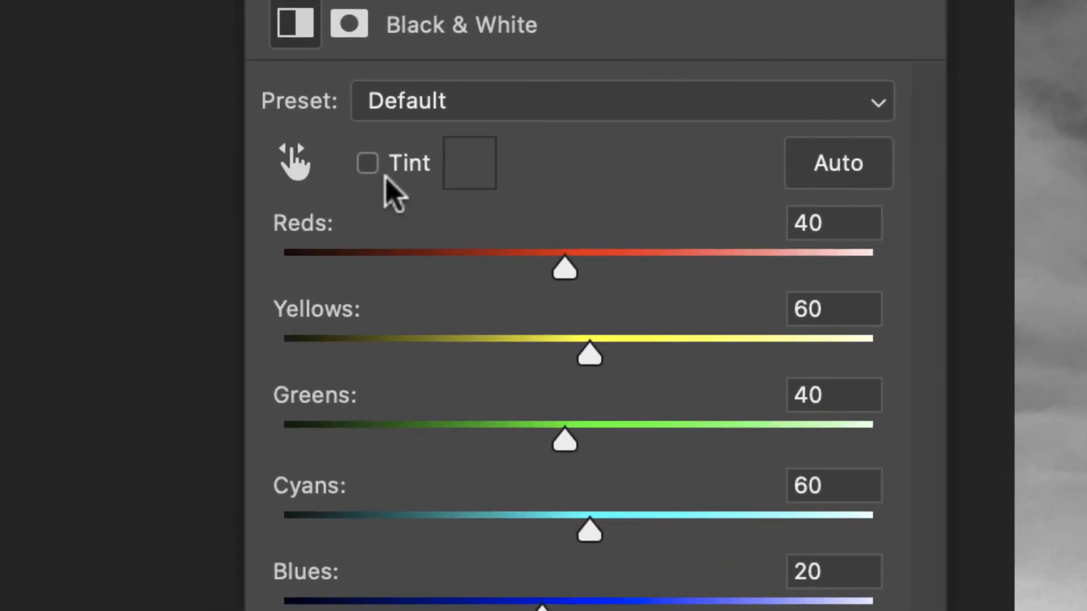
pyautogui.moveTo(706, 416)
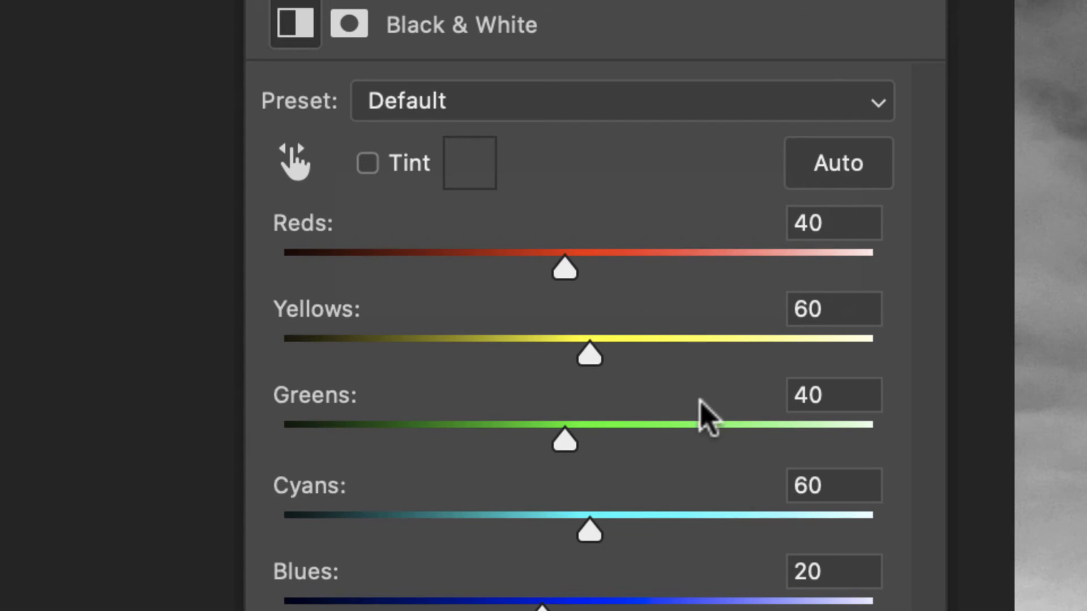
# Step: Set Reds to 68 on default sliders and enable Tint
pyautogui.moveTo(564, 268); pyautogui.dragTo(600, 268)
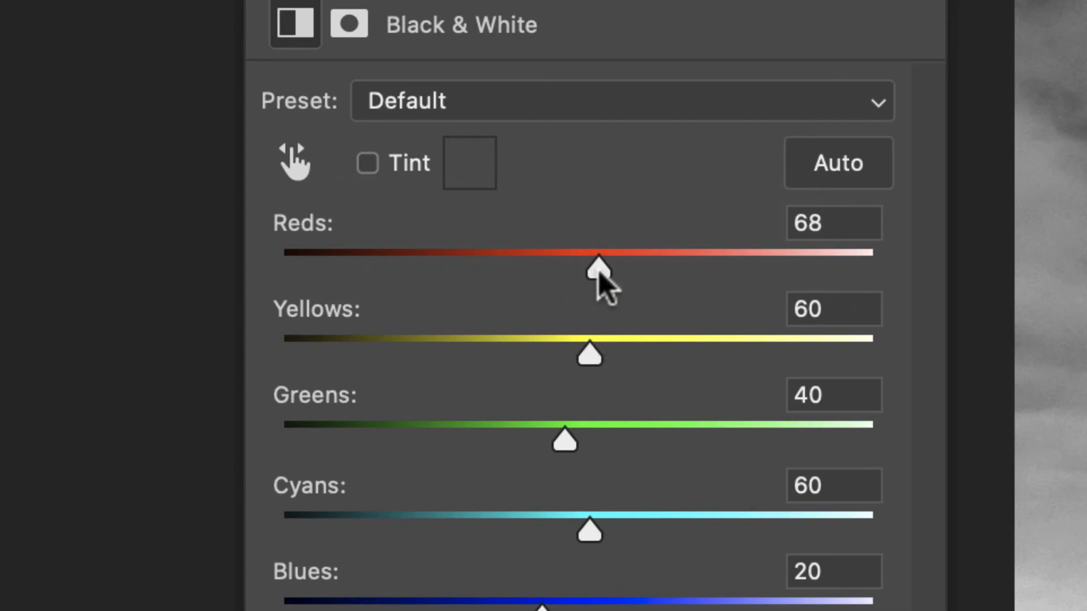
pyautogui.click(366, 163)
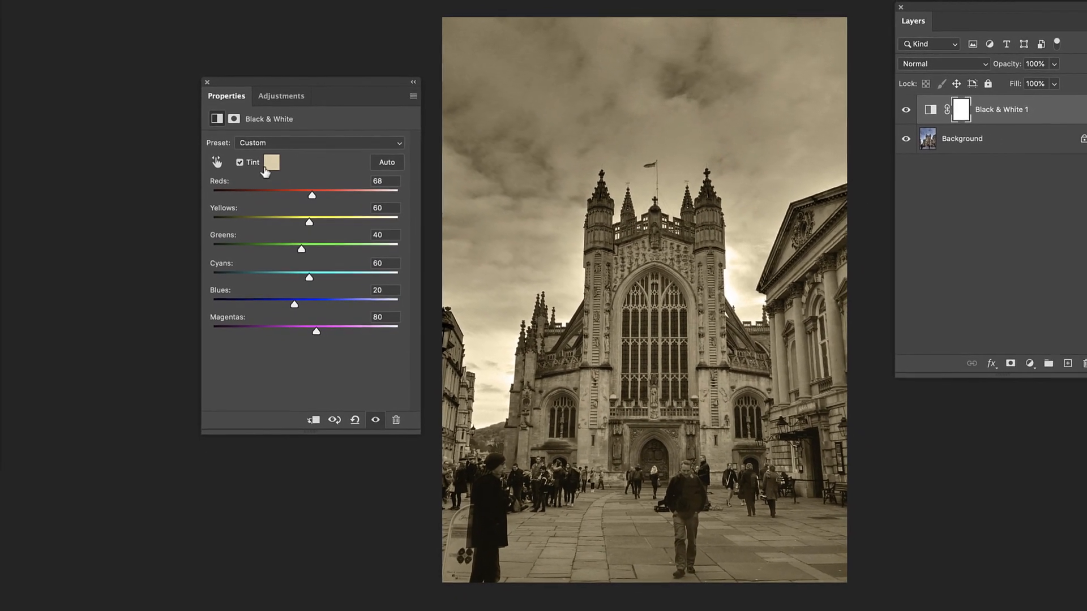
pyautogui.click(270, 162)
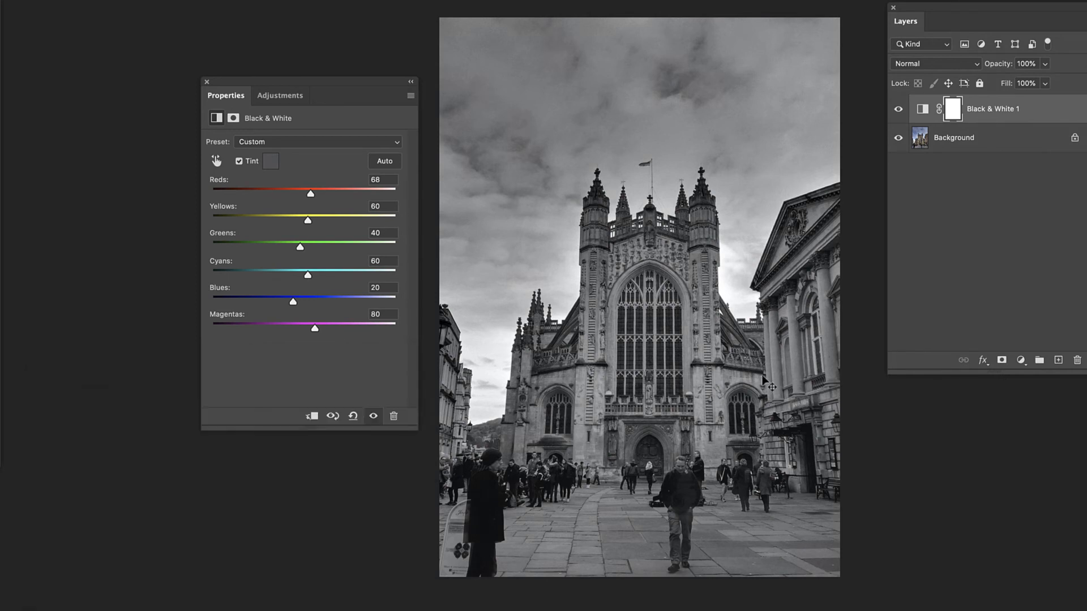
pyautogui.moveTo(307, 201)
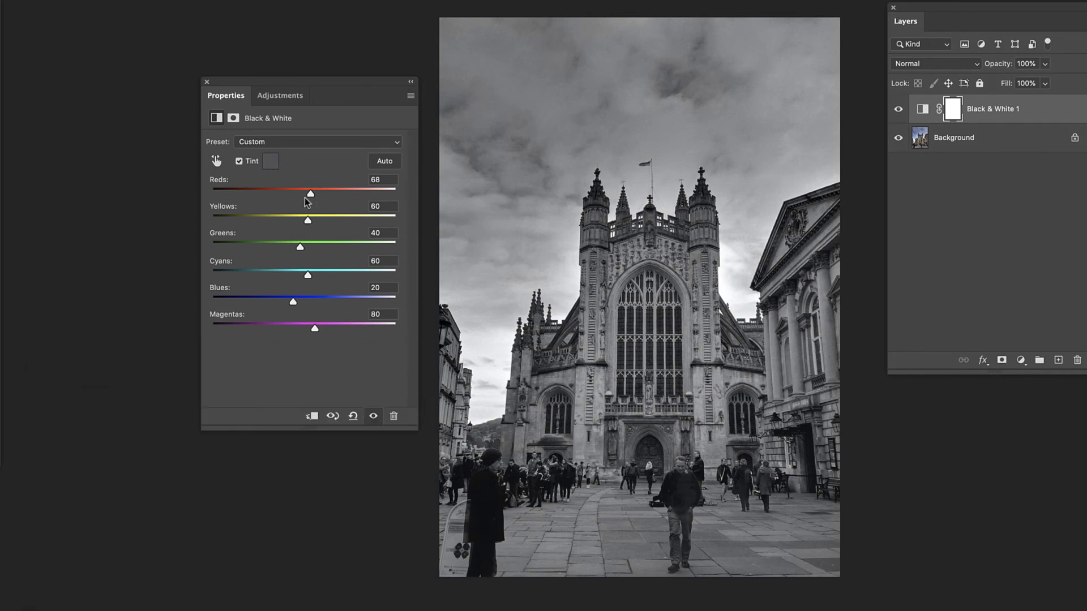
# Step: Pick a muted, slightly desaturated dark brown as the tint colour
pyautogui.click(270, 161)
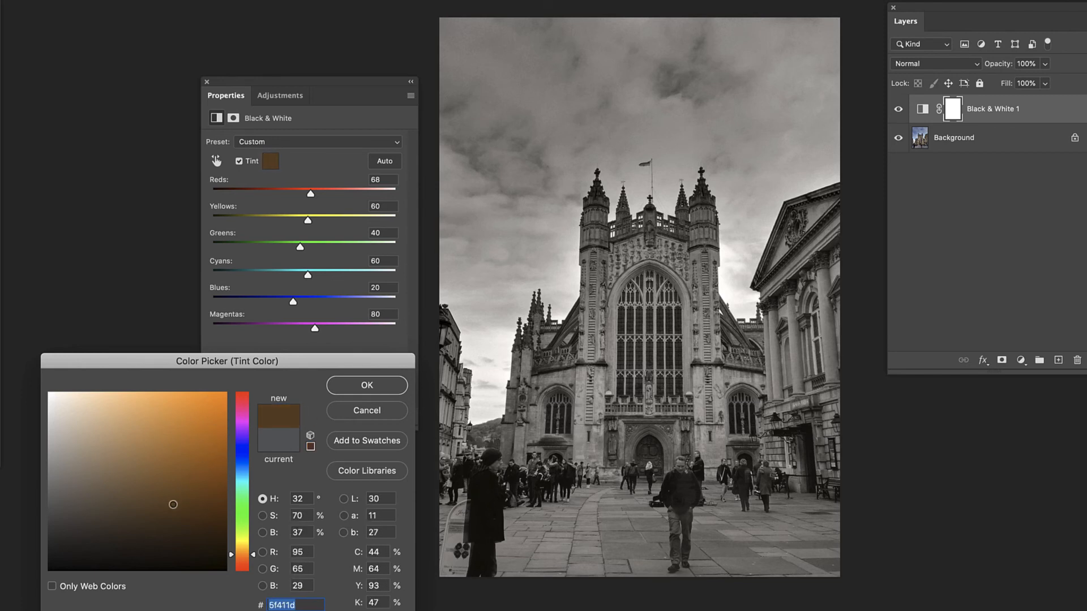
pyautogui.moveTo(172, 505); pyautogui.dragTo(158, 507)
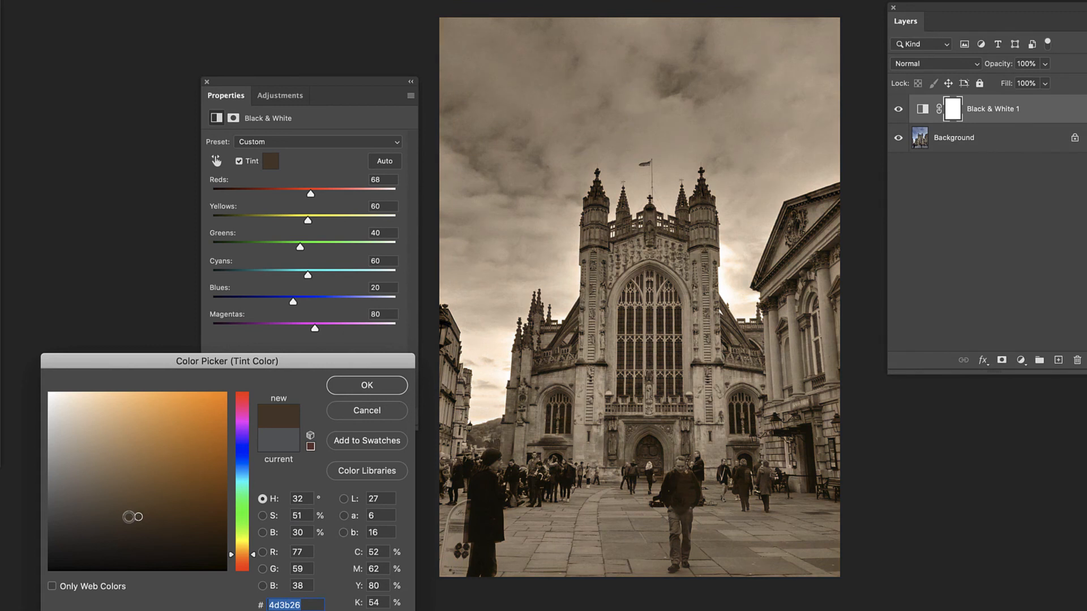
pyautogui.moveTo(134, 516); pyautogui.dragTo(128, 516)
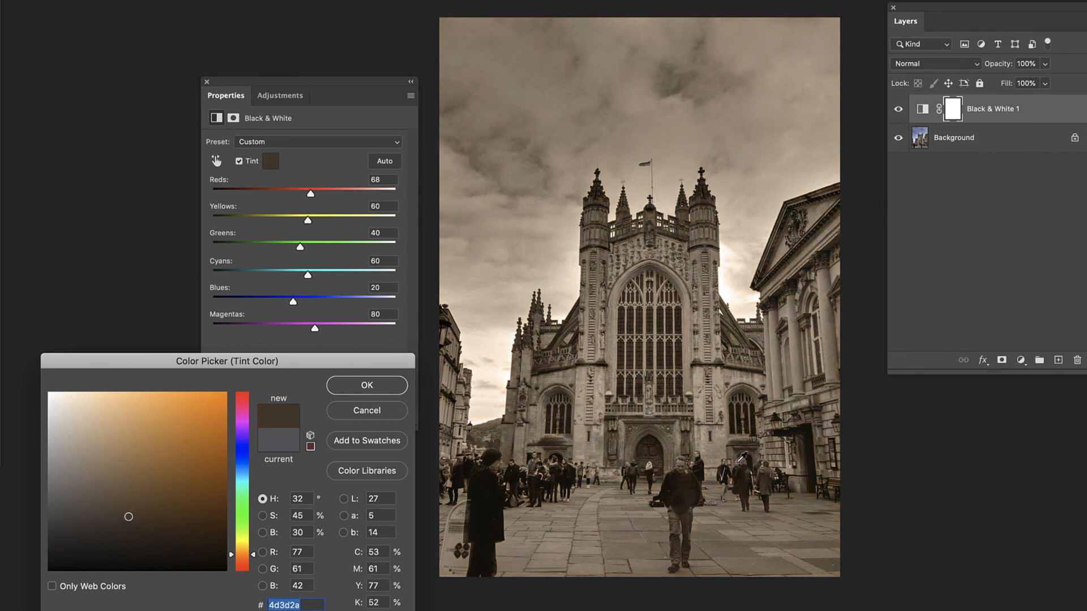
pyautogui.moveTo(366, 354)
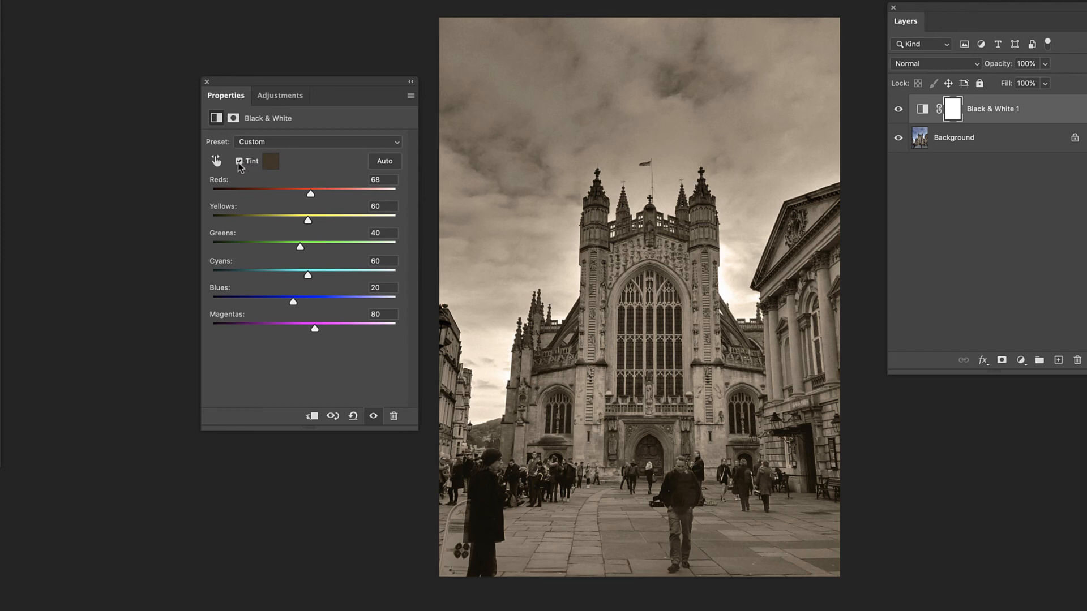
pyautogui.click(238, 160)
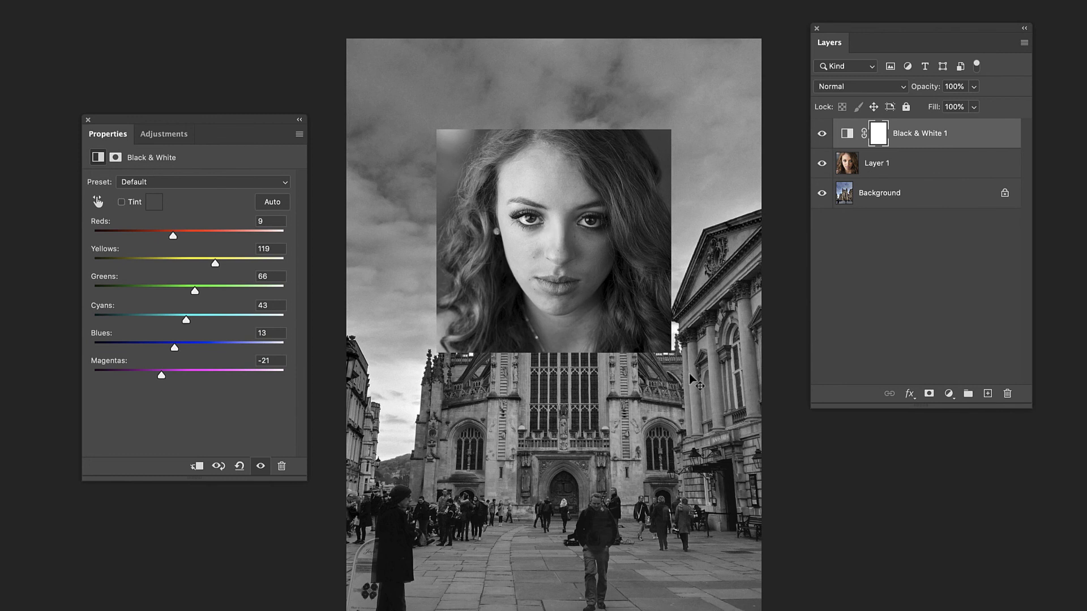
pyautogui.moveTo(639, 330)
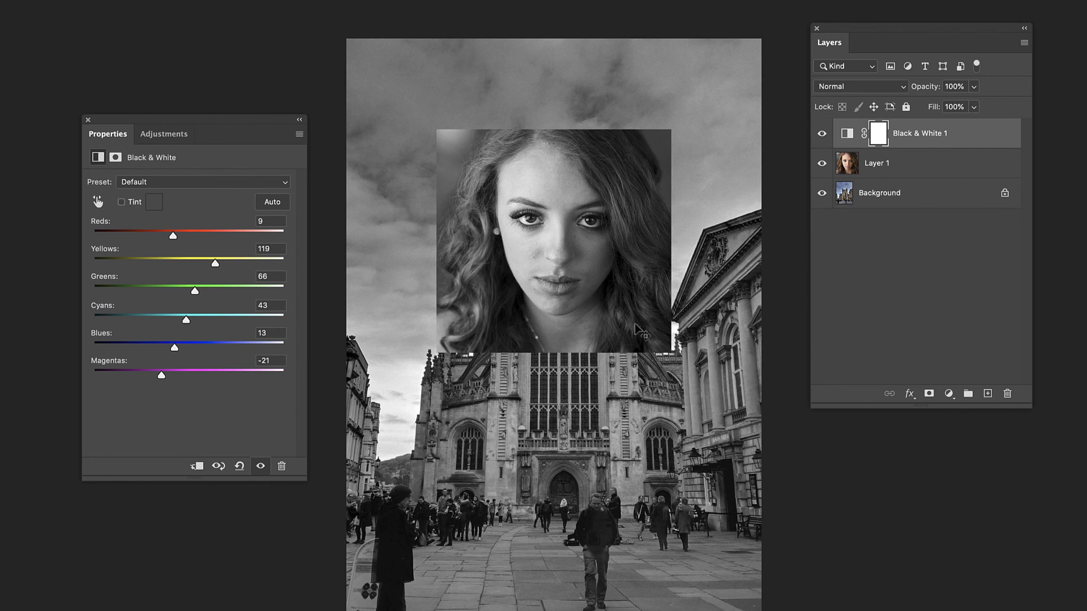